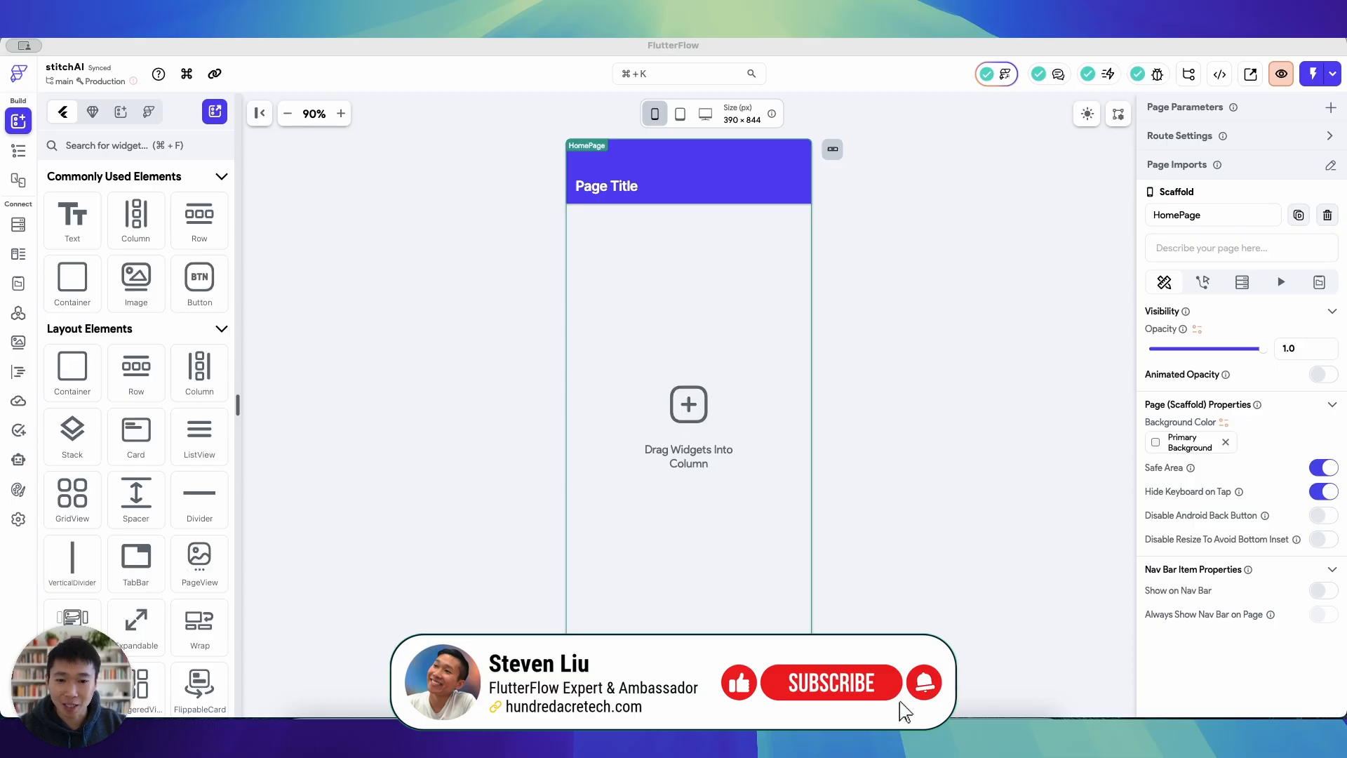
mouse_move(896, 705)
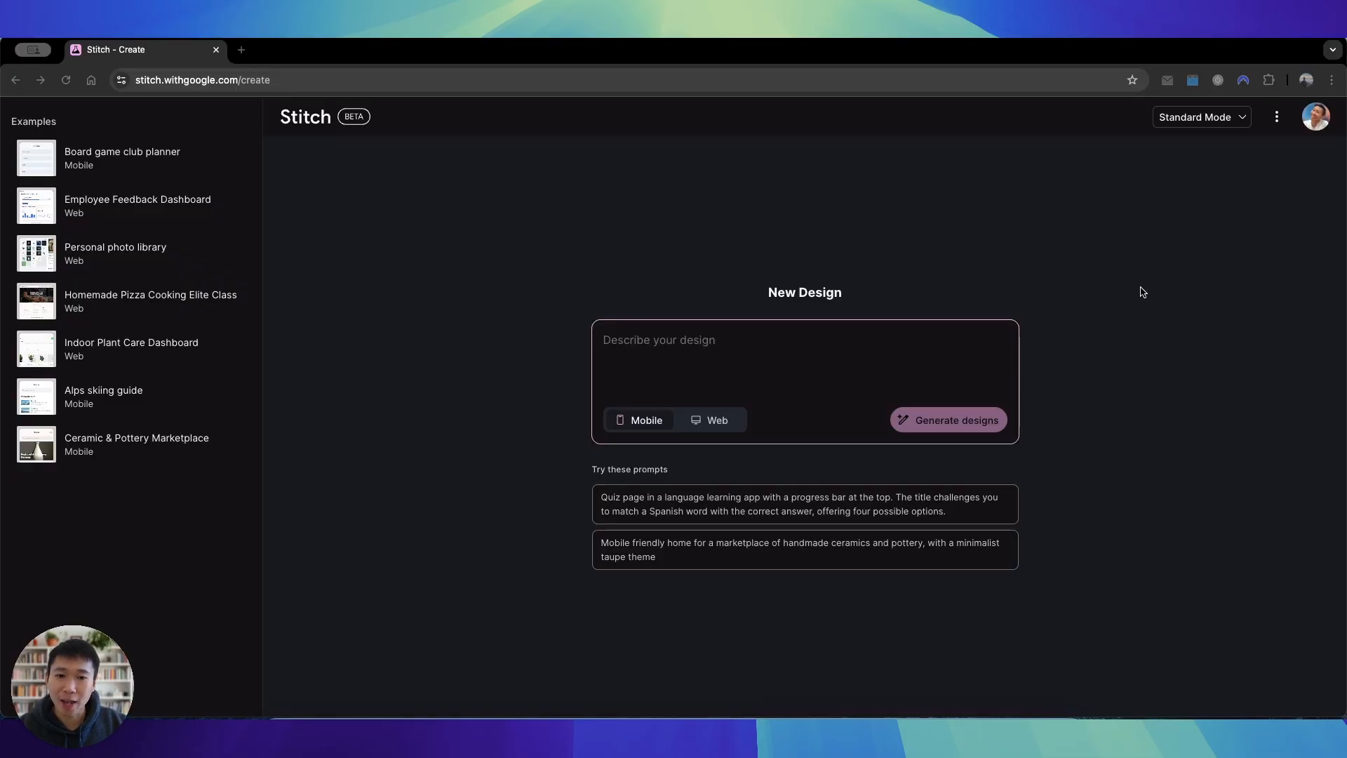
mouse_move(669, 227)
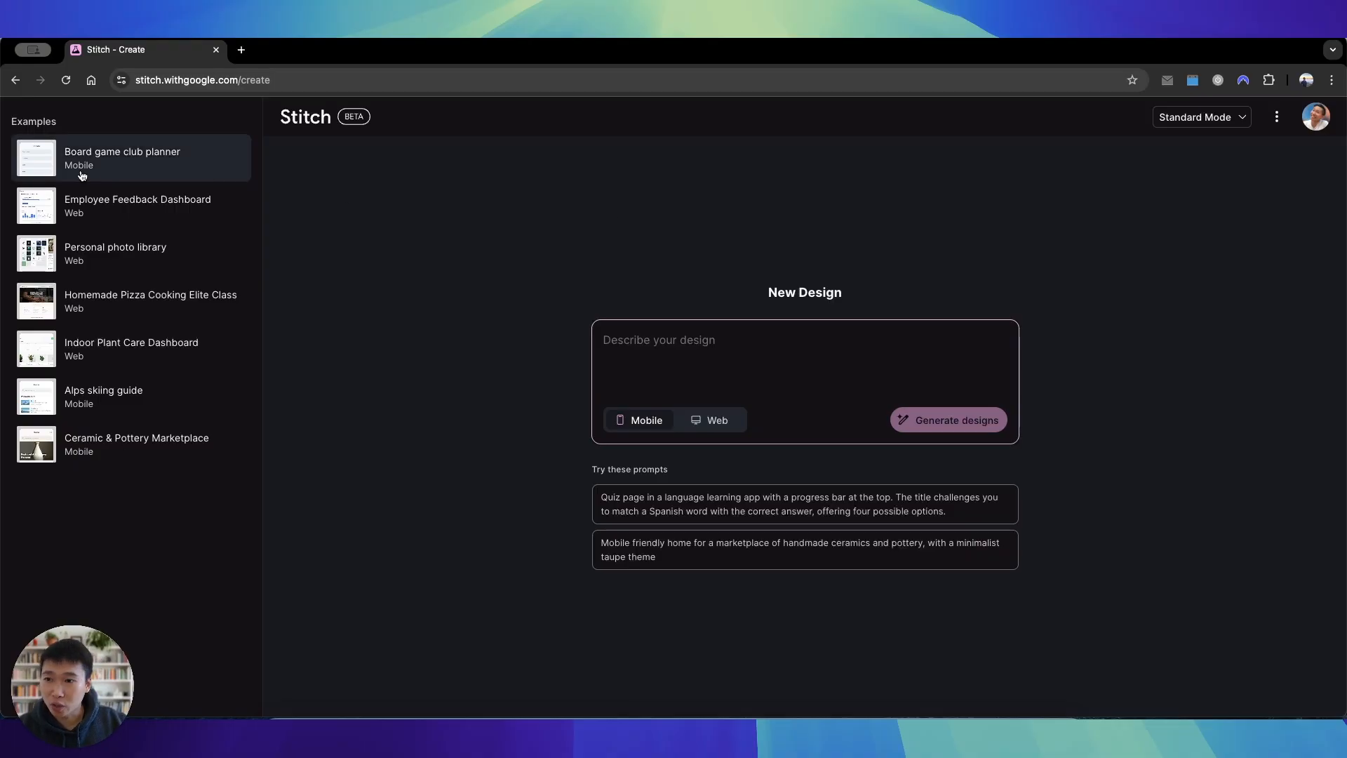
mouse_move(86, 167)
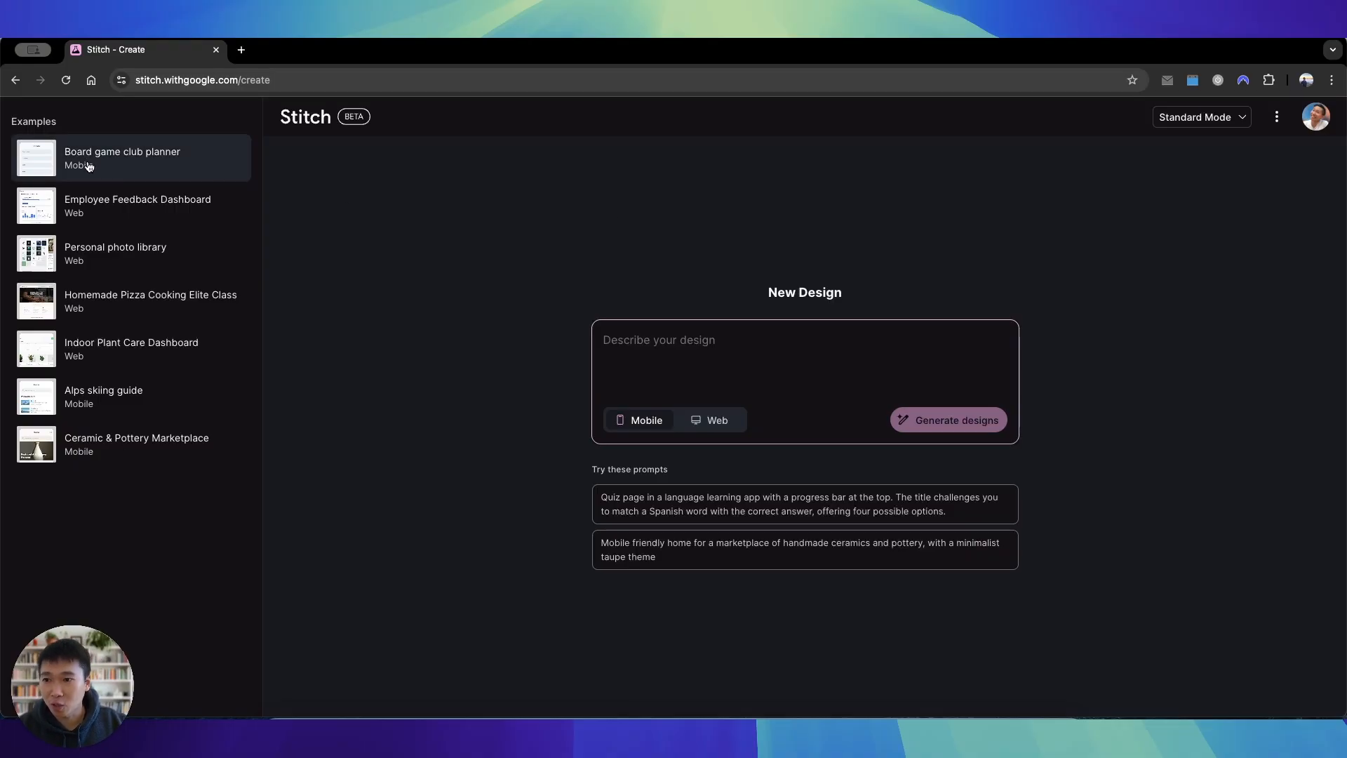
Describe a social media app with one daily update per user, a profile page and chat page.
click(122, 159)
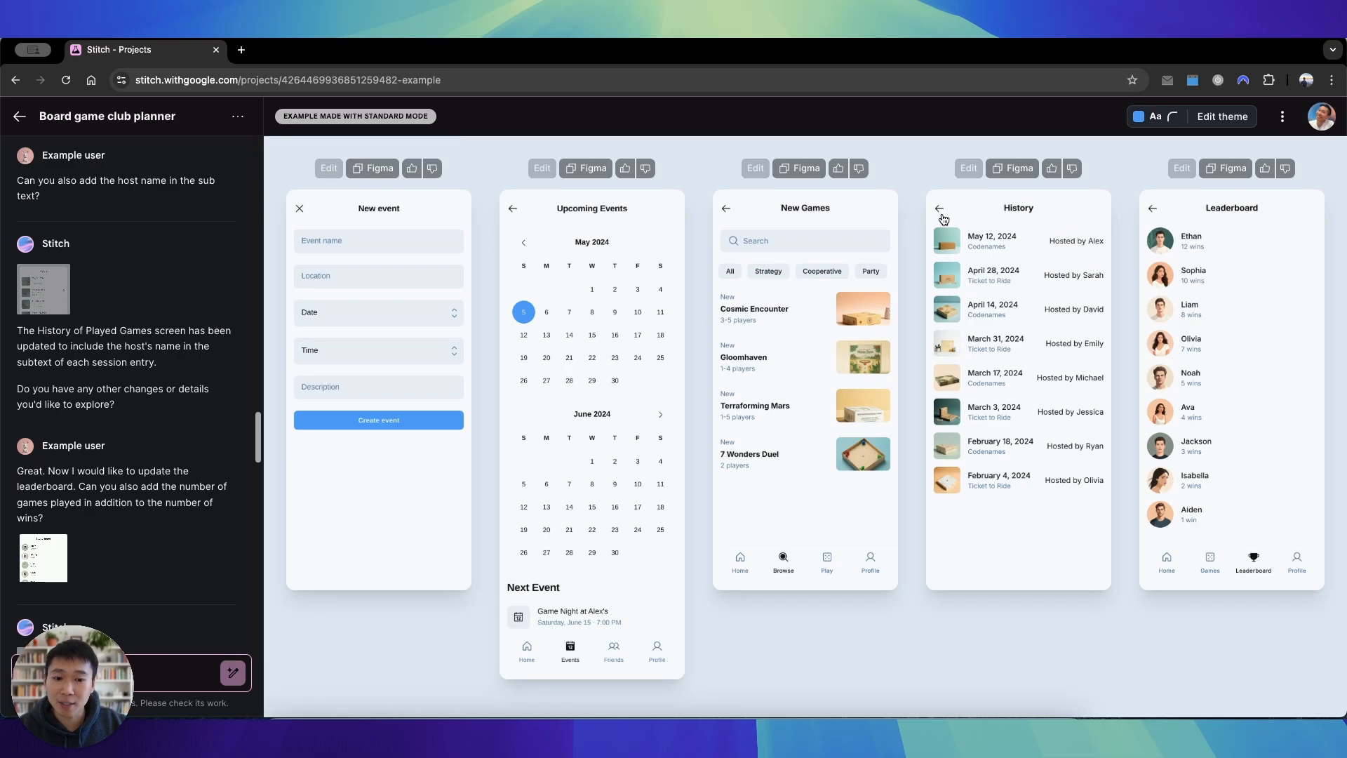
mouse_move(761, 585)
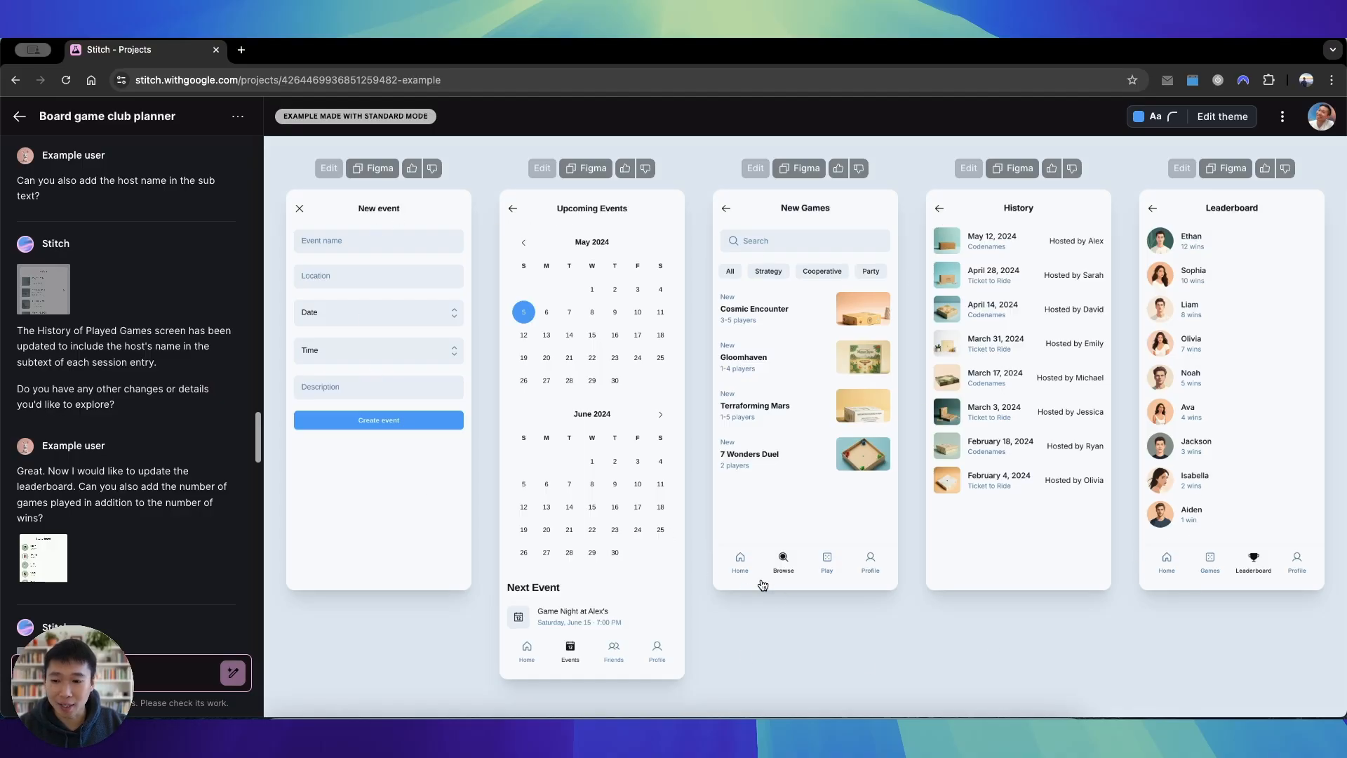
mouse_move(588, 168)
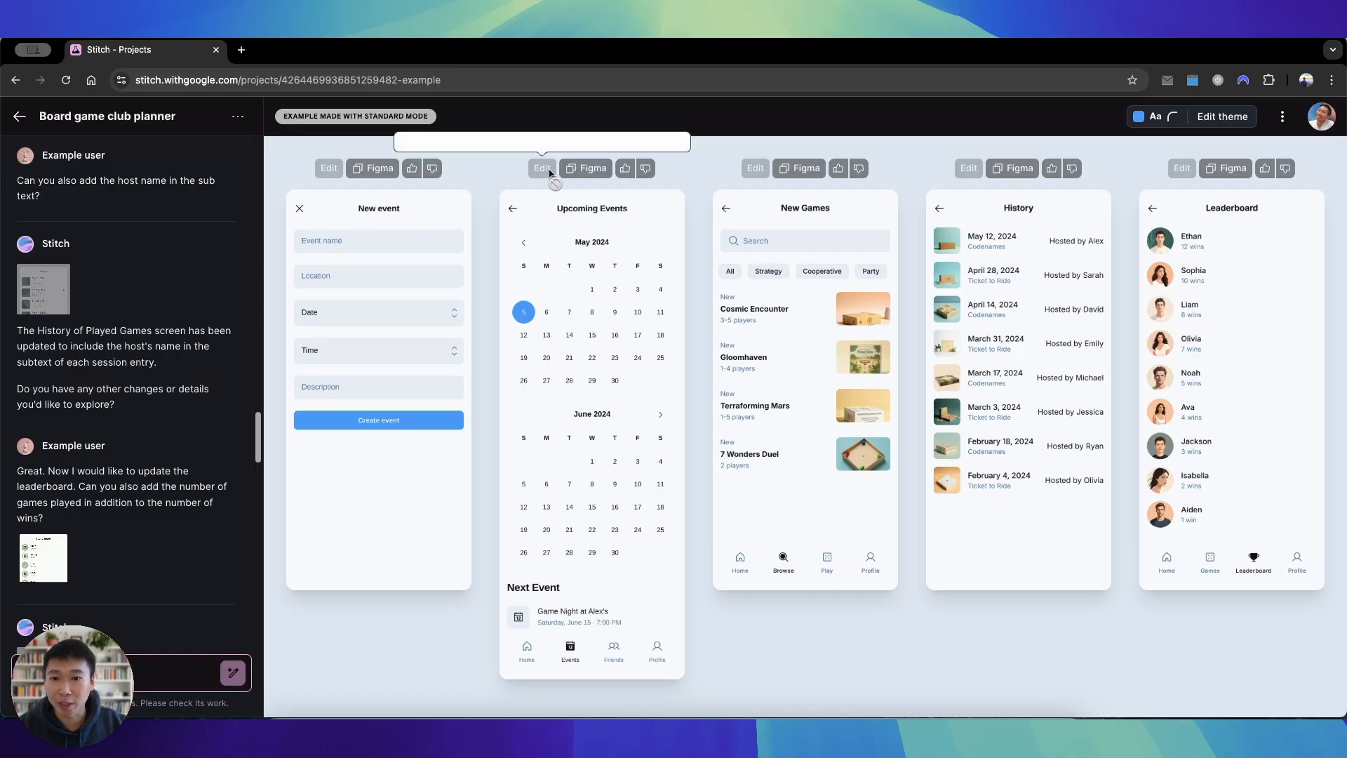
click(19, 116)
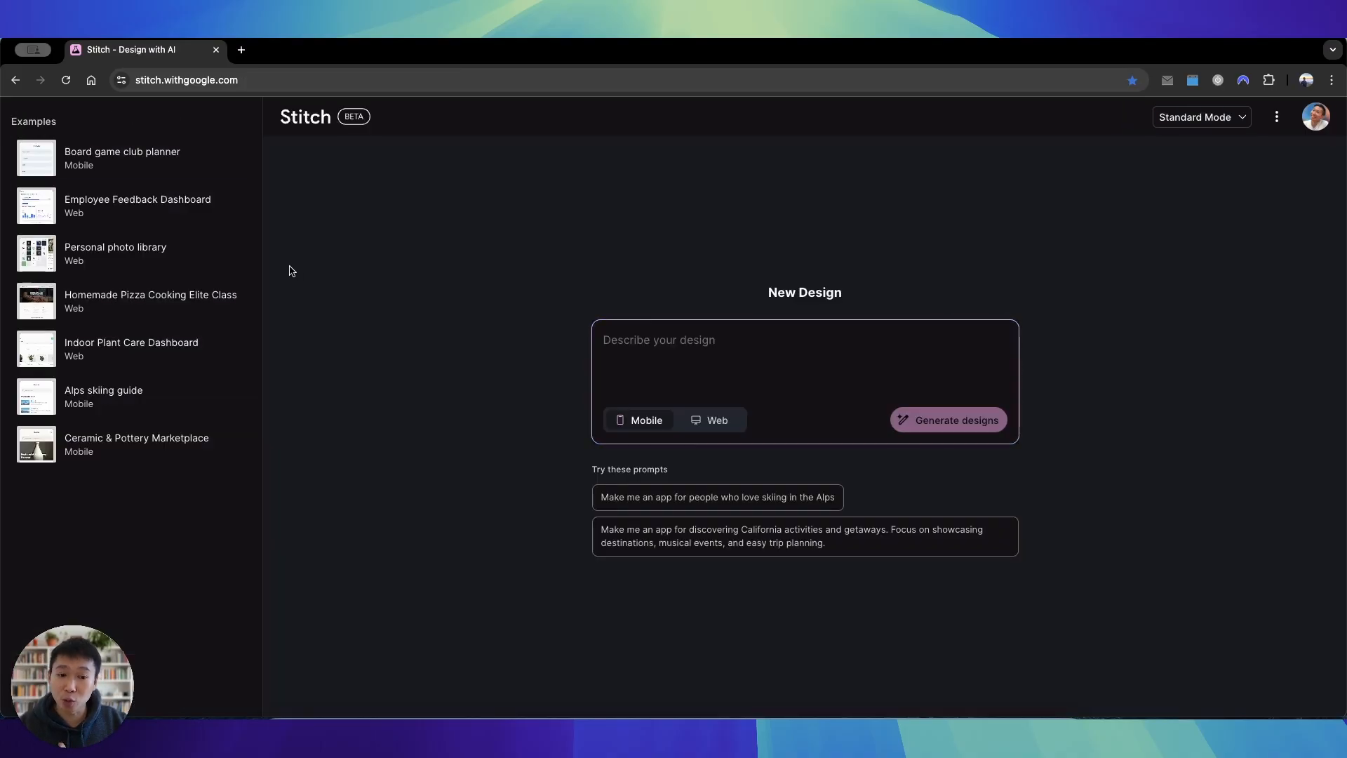
click(699, 344)
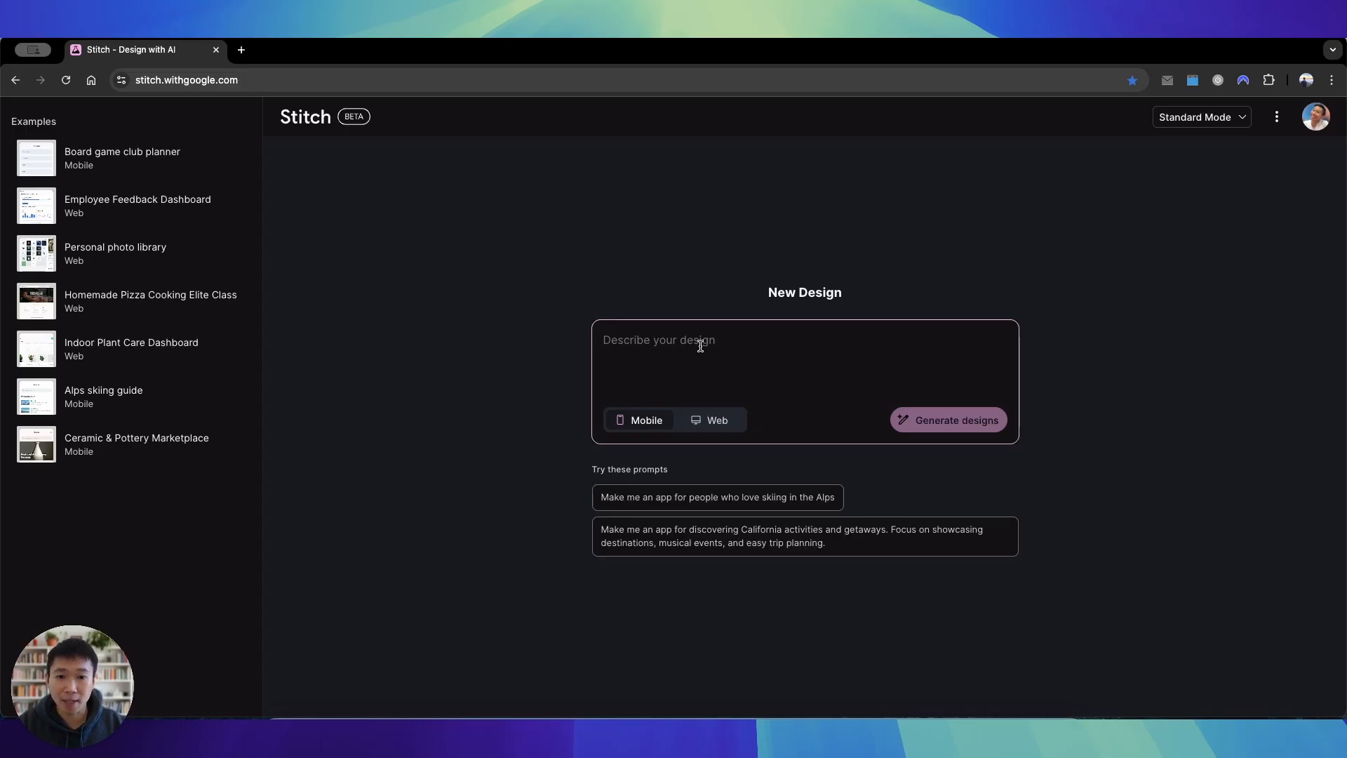
text(create a social media app where user can share one update per day. have a profile page. and have a chat page.)
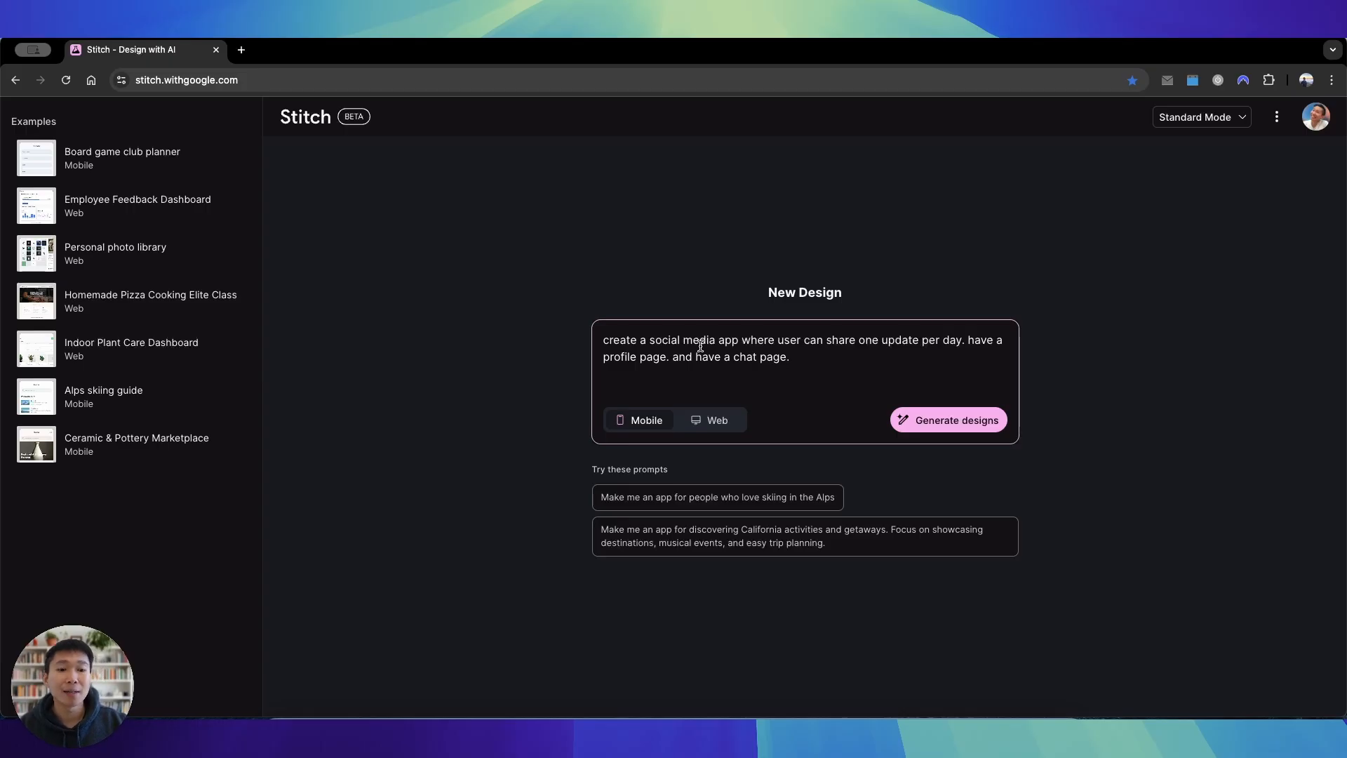
mouse_move(916, 429)
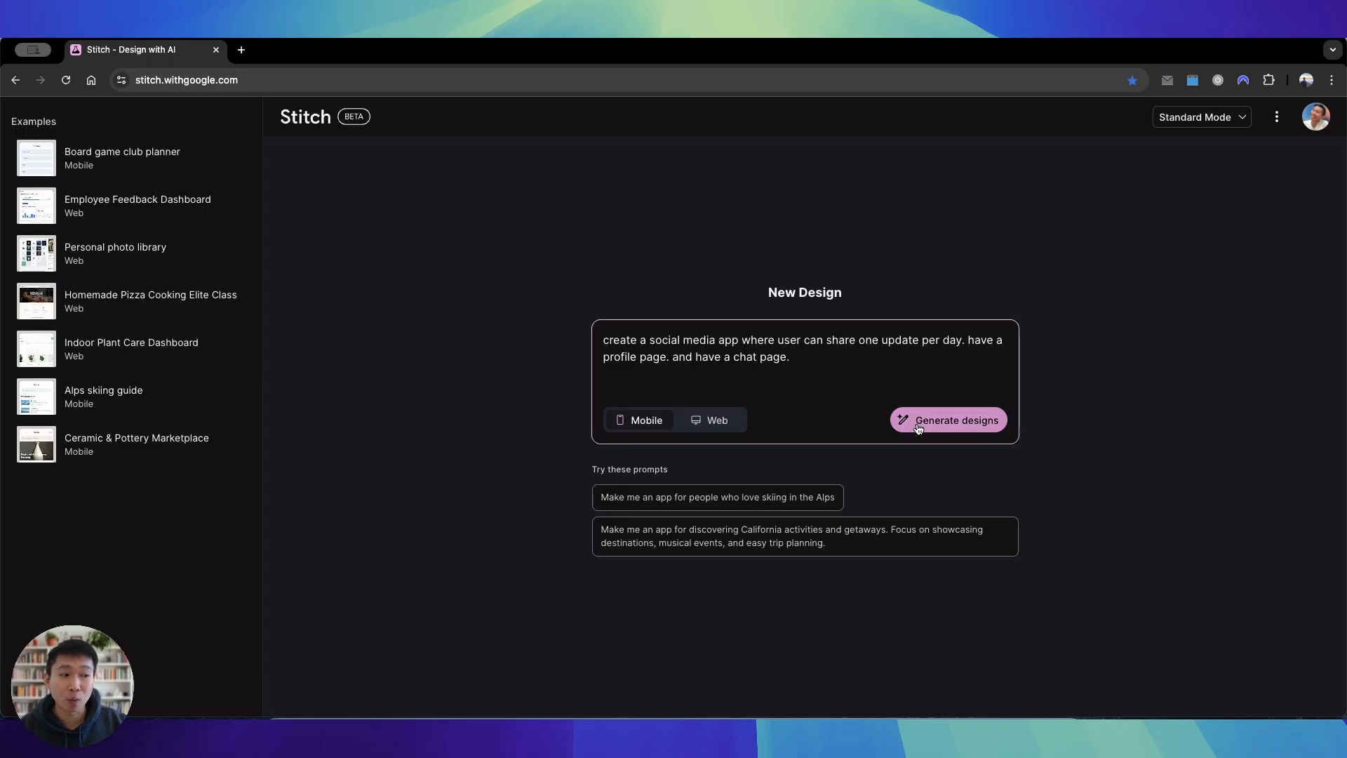
Generate the designs and review the chat panel's description of the Profile, chat and feed screens.
click(948, 420)
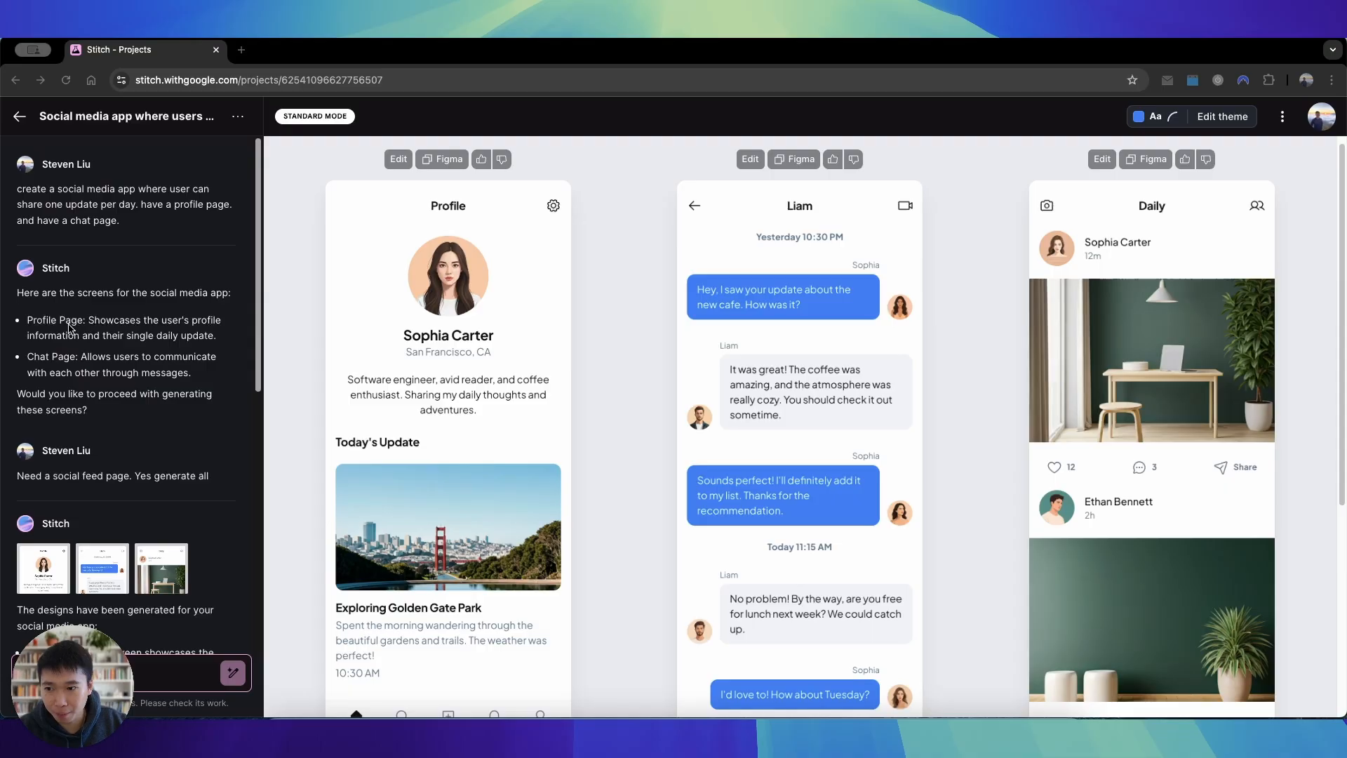
scroll(down, 3)
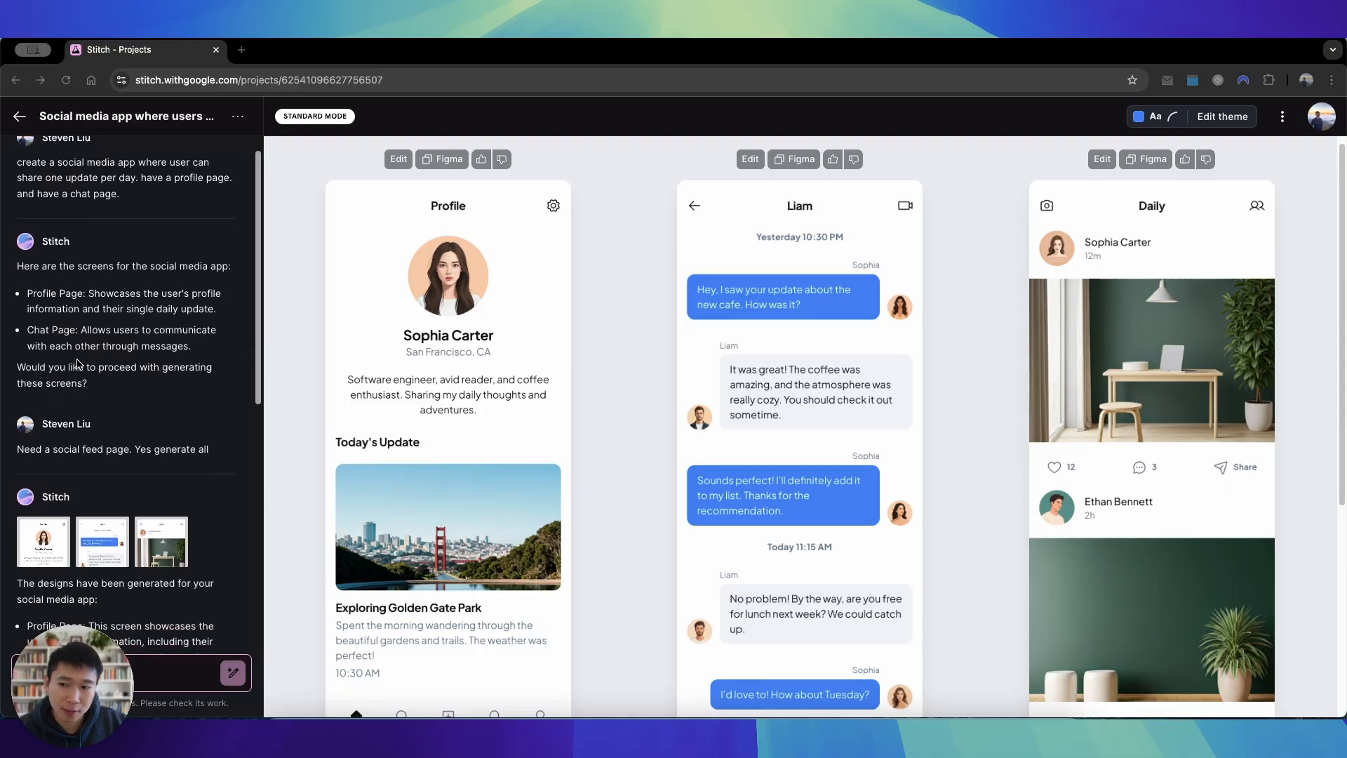
mouse_move(118, 453)
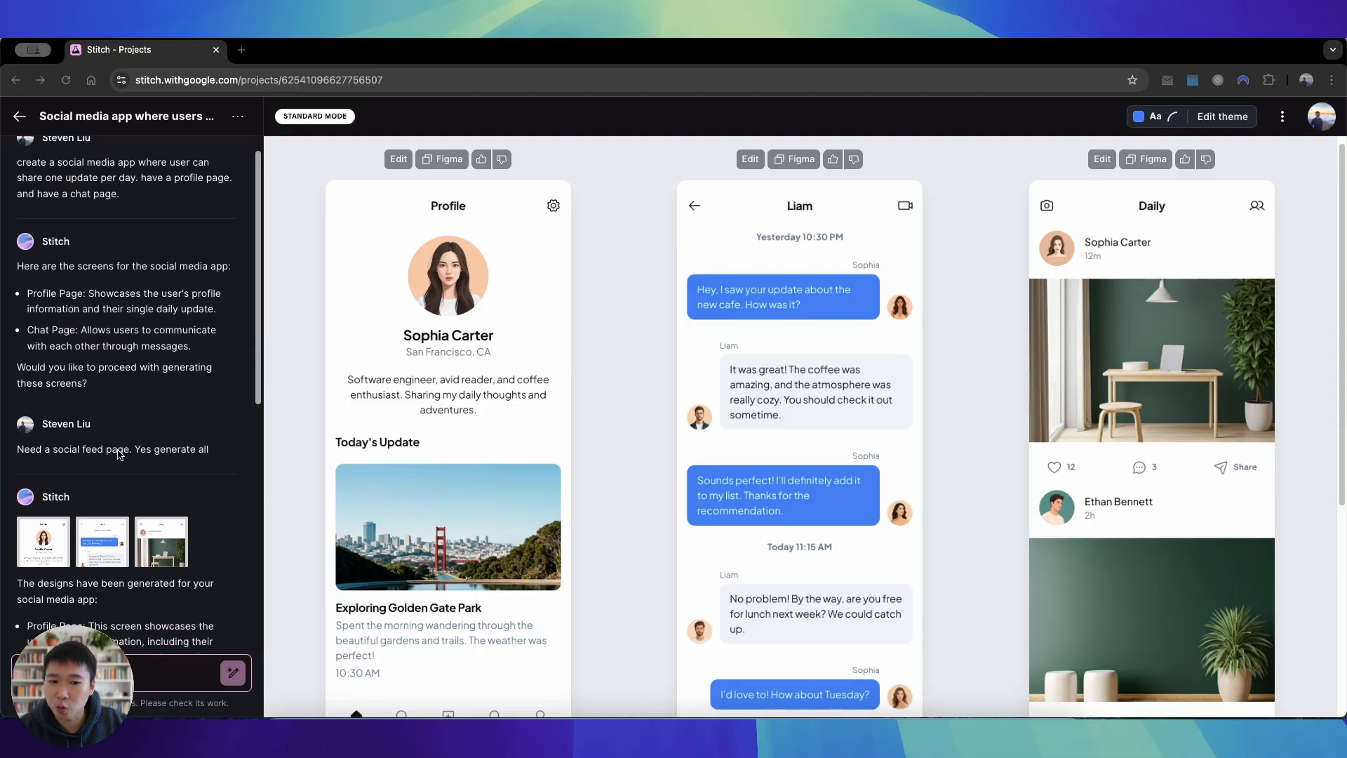
scroll(down, 3)
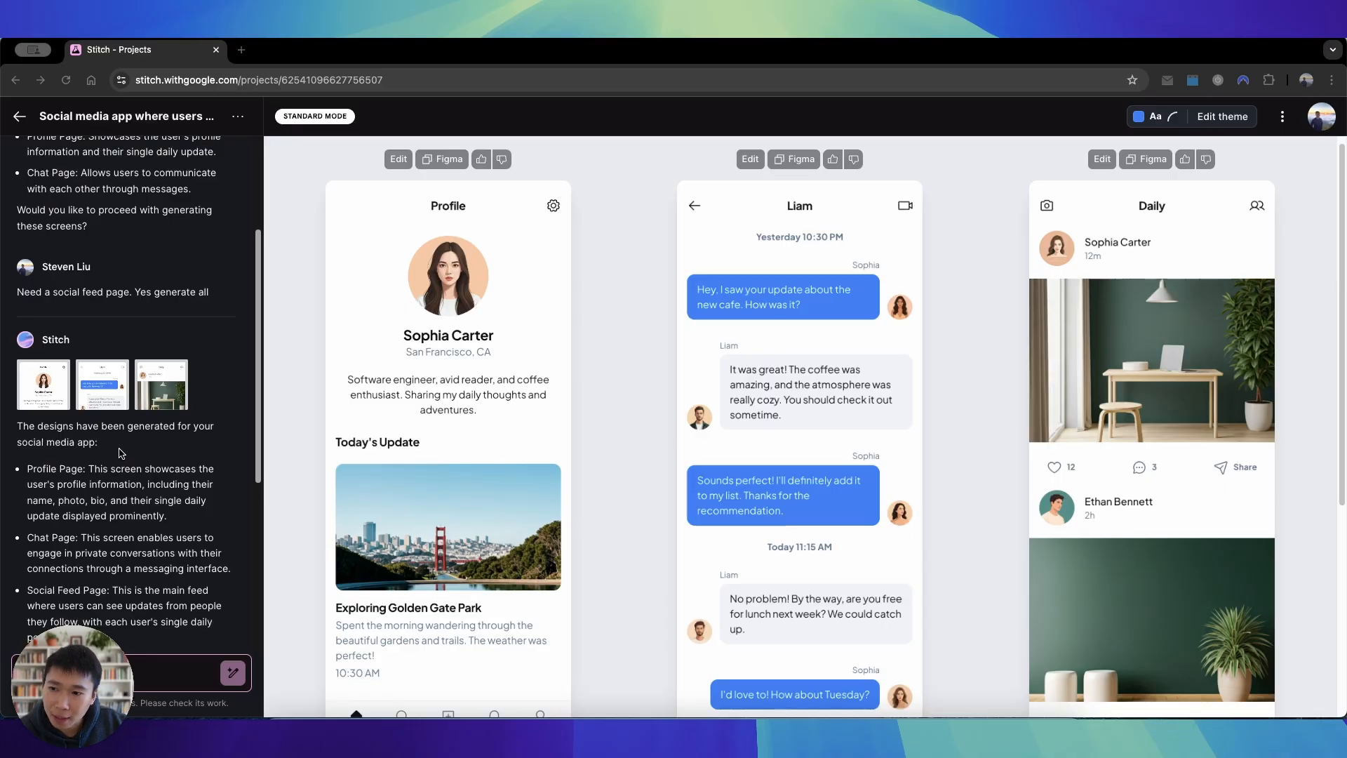
scroll(down, 3)
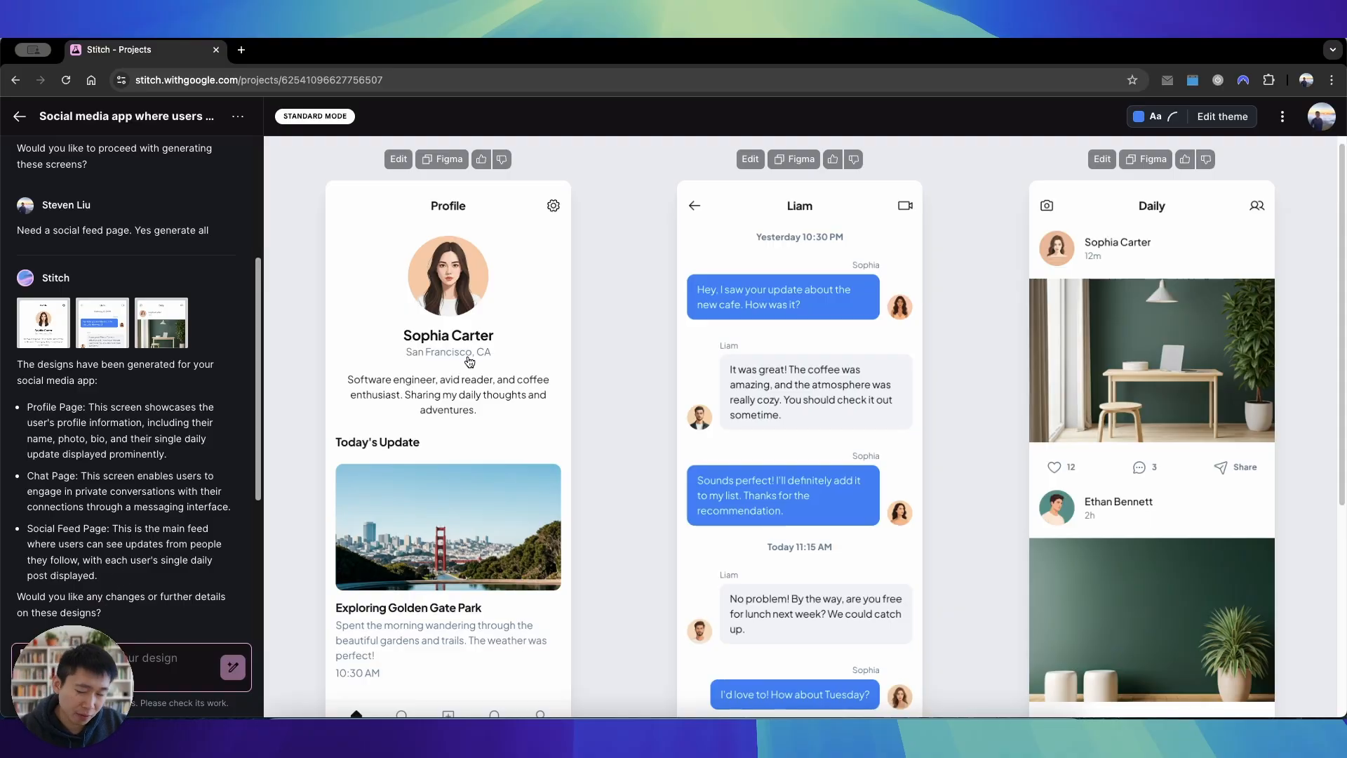
mouse_move(885, 244)
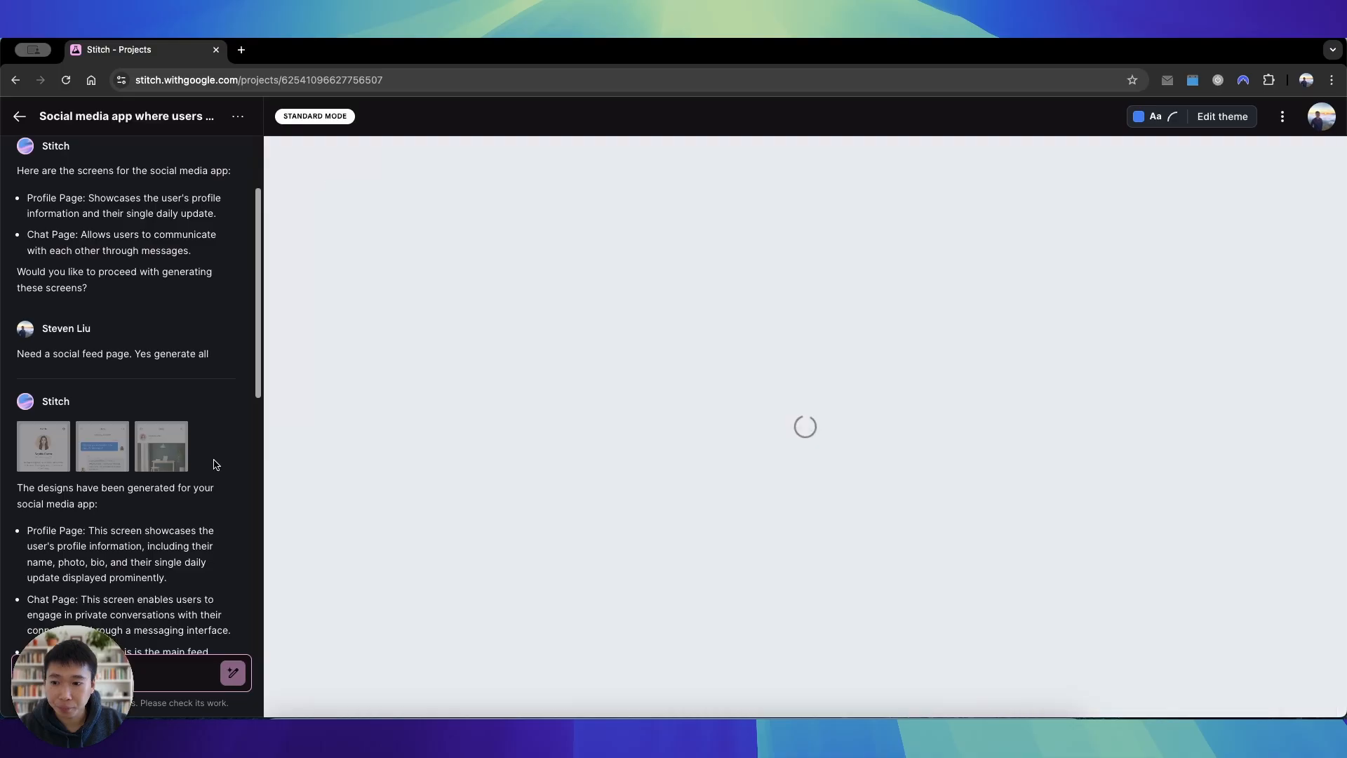
Review the generated Settings screen with Notifications, Timezone, Rate App and Log out options.
scroll(down, 3)
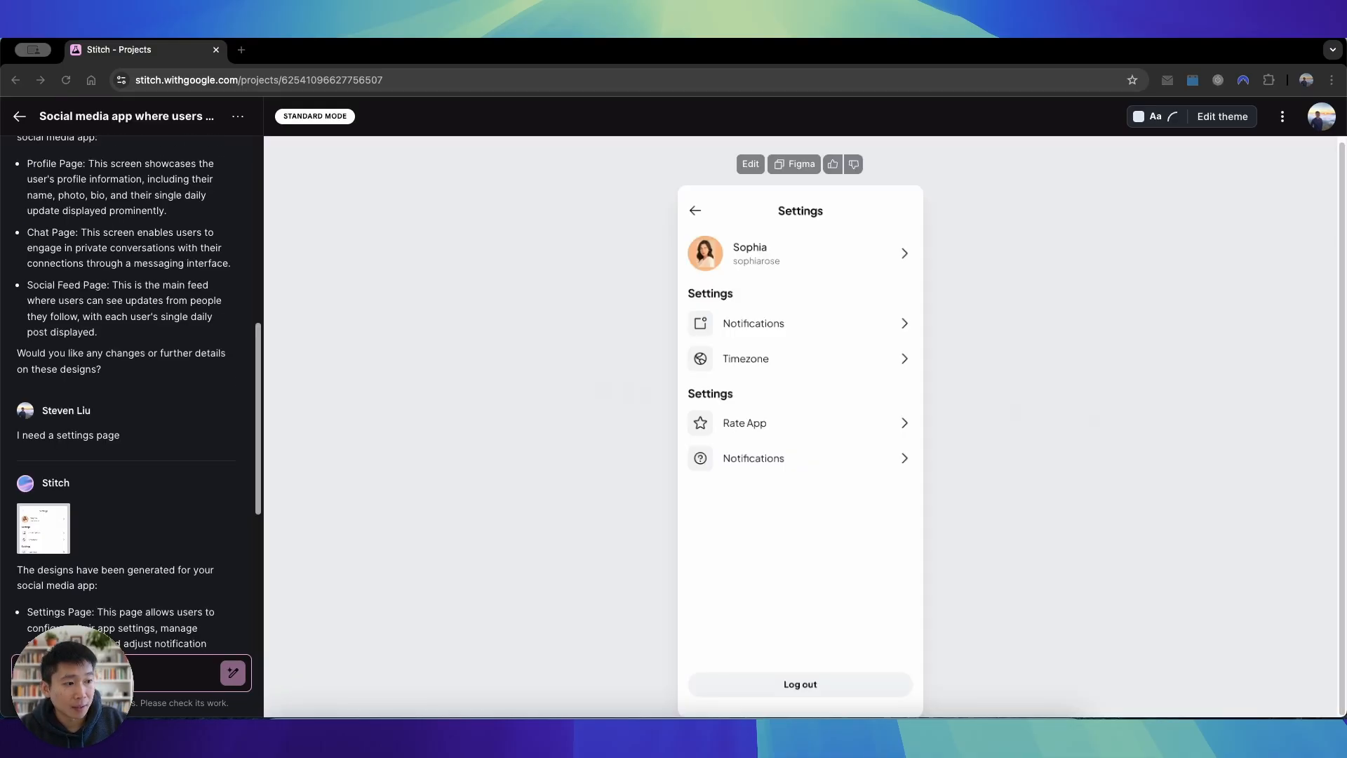
scroll(down, 3)
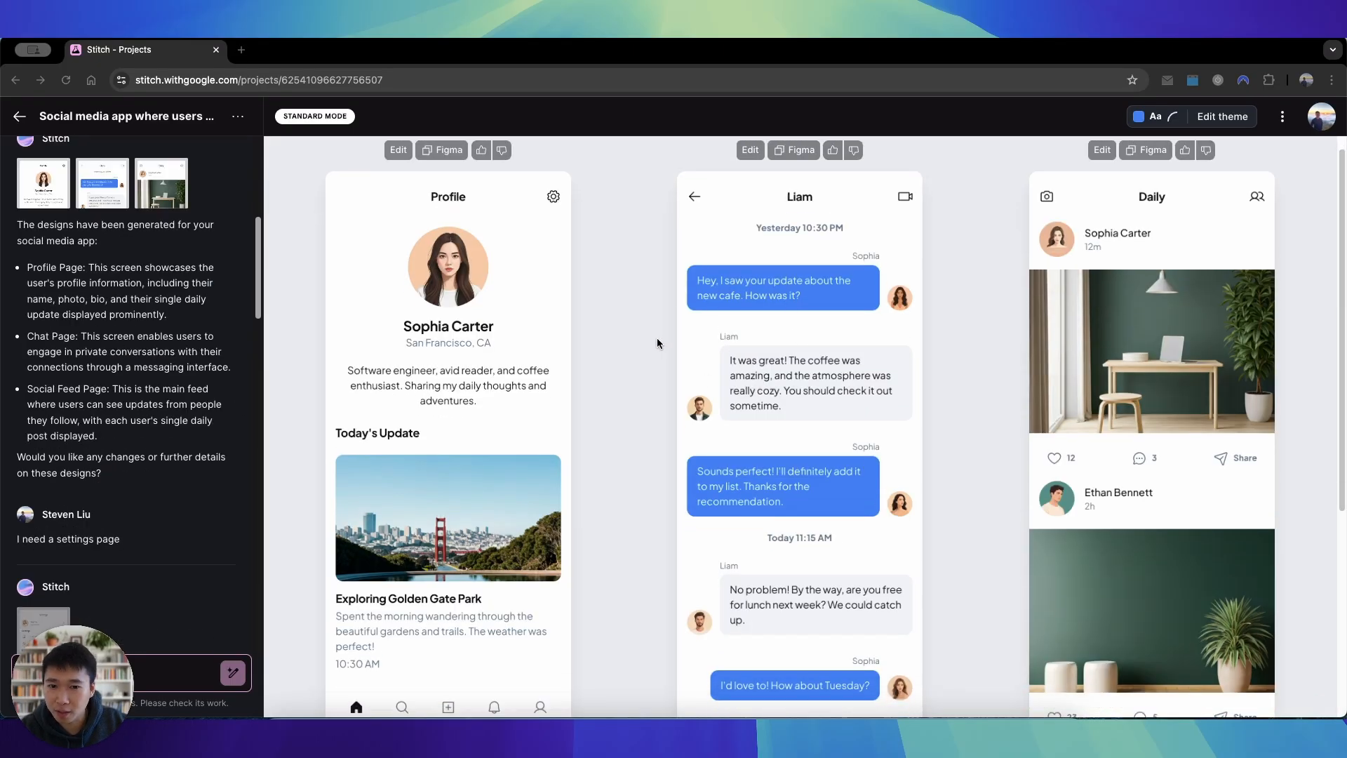
scroll(up, 3)
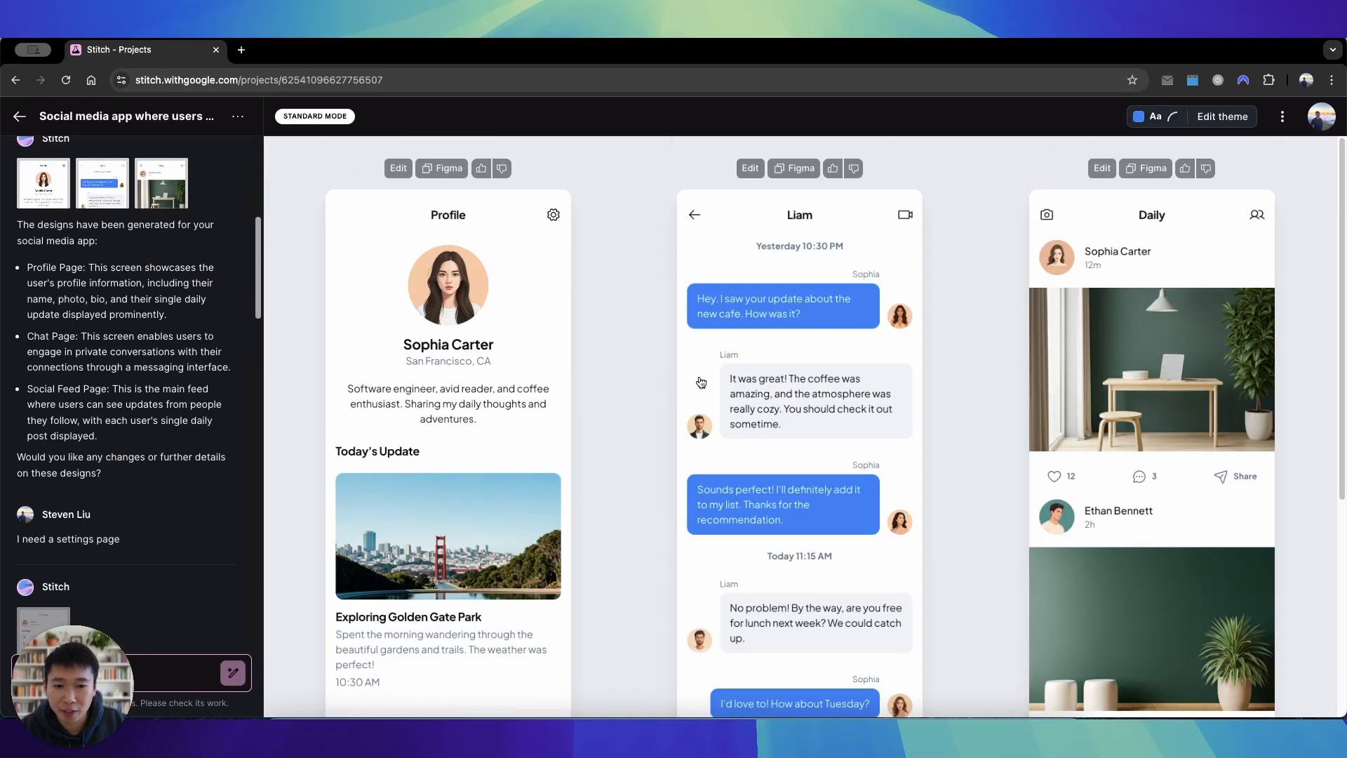
scroll(up, 3)
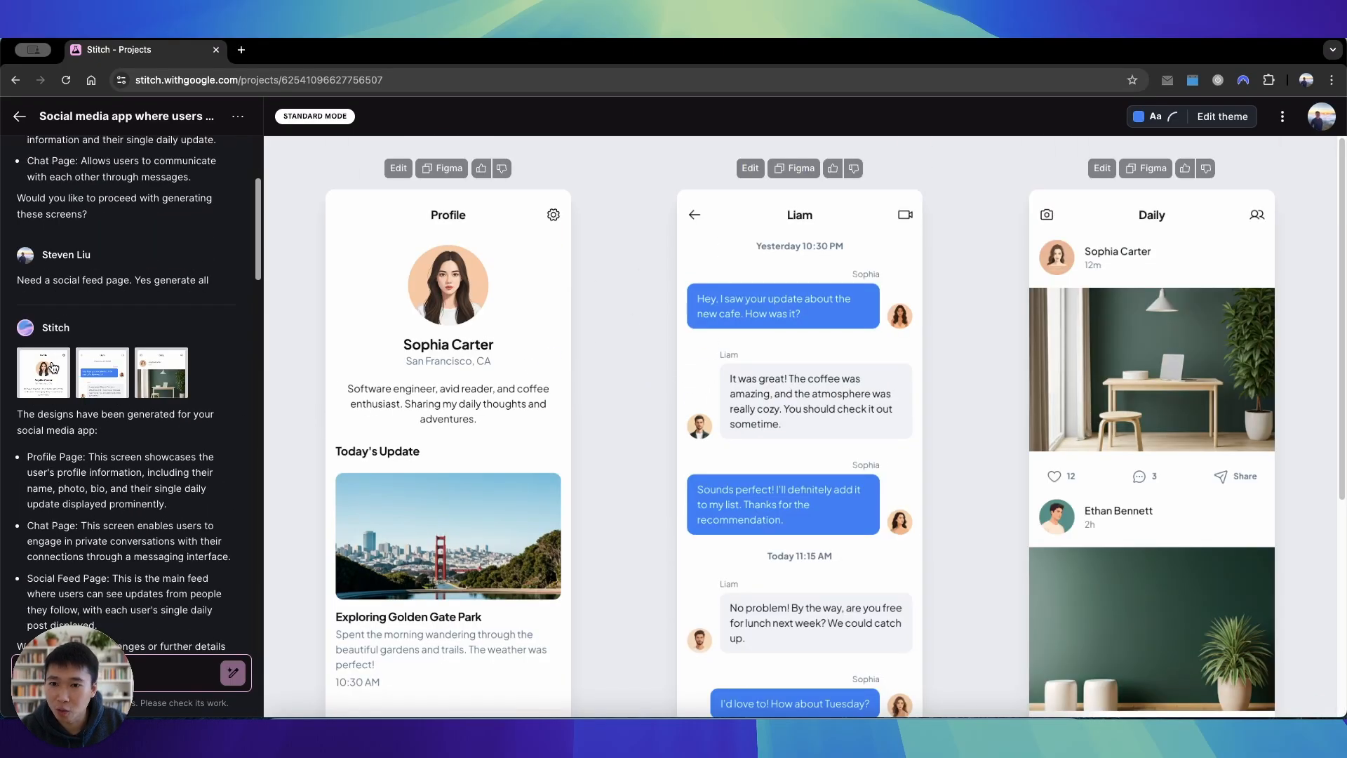
scroll(down, 3)
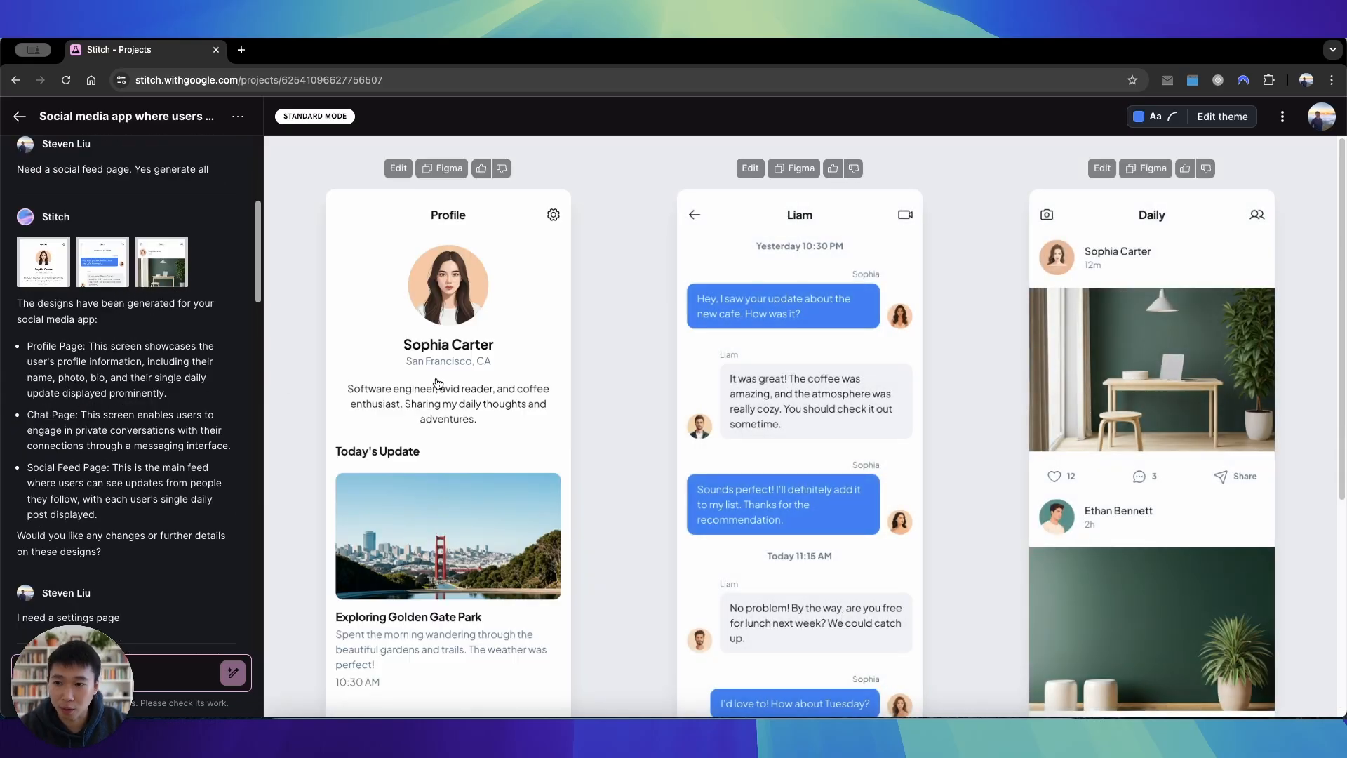
click(44, 448)
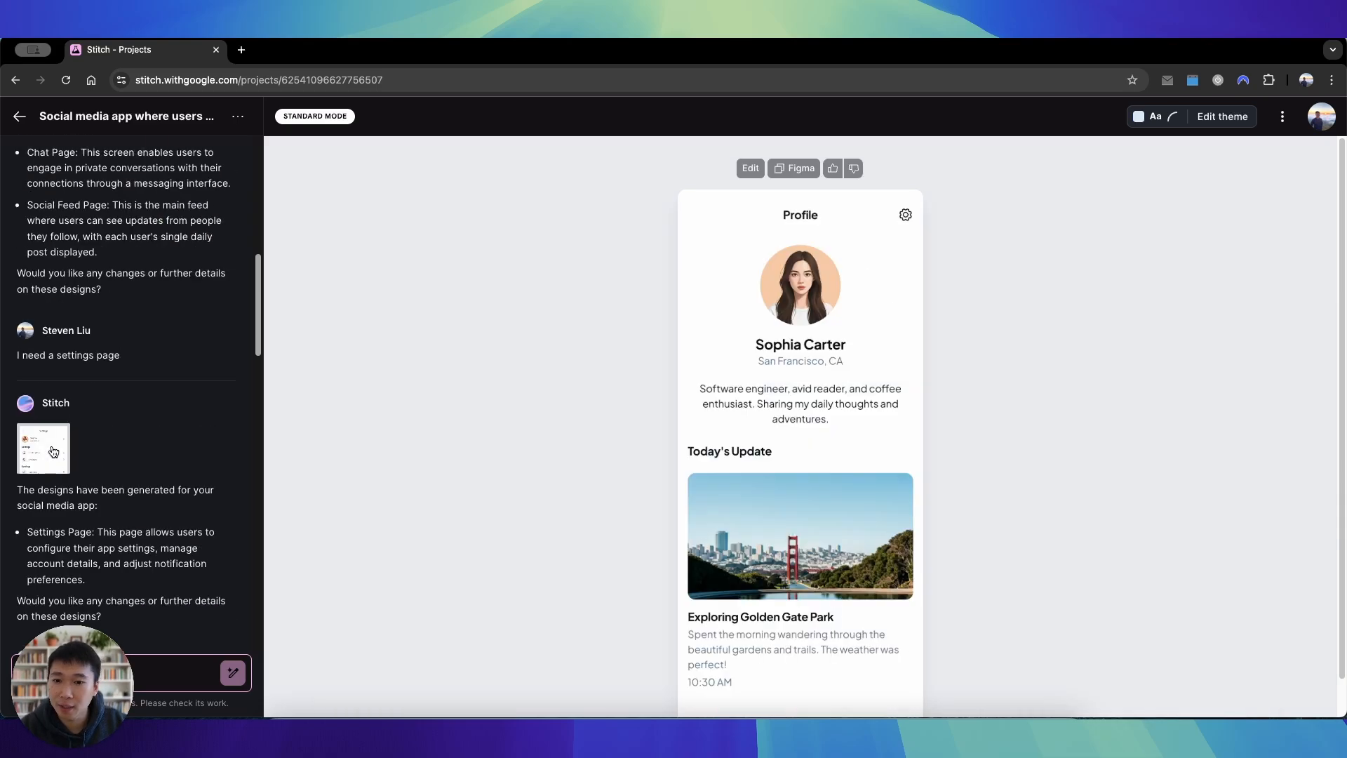
click(905, 213)
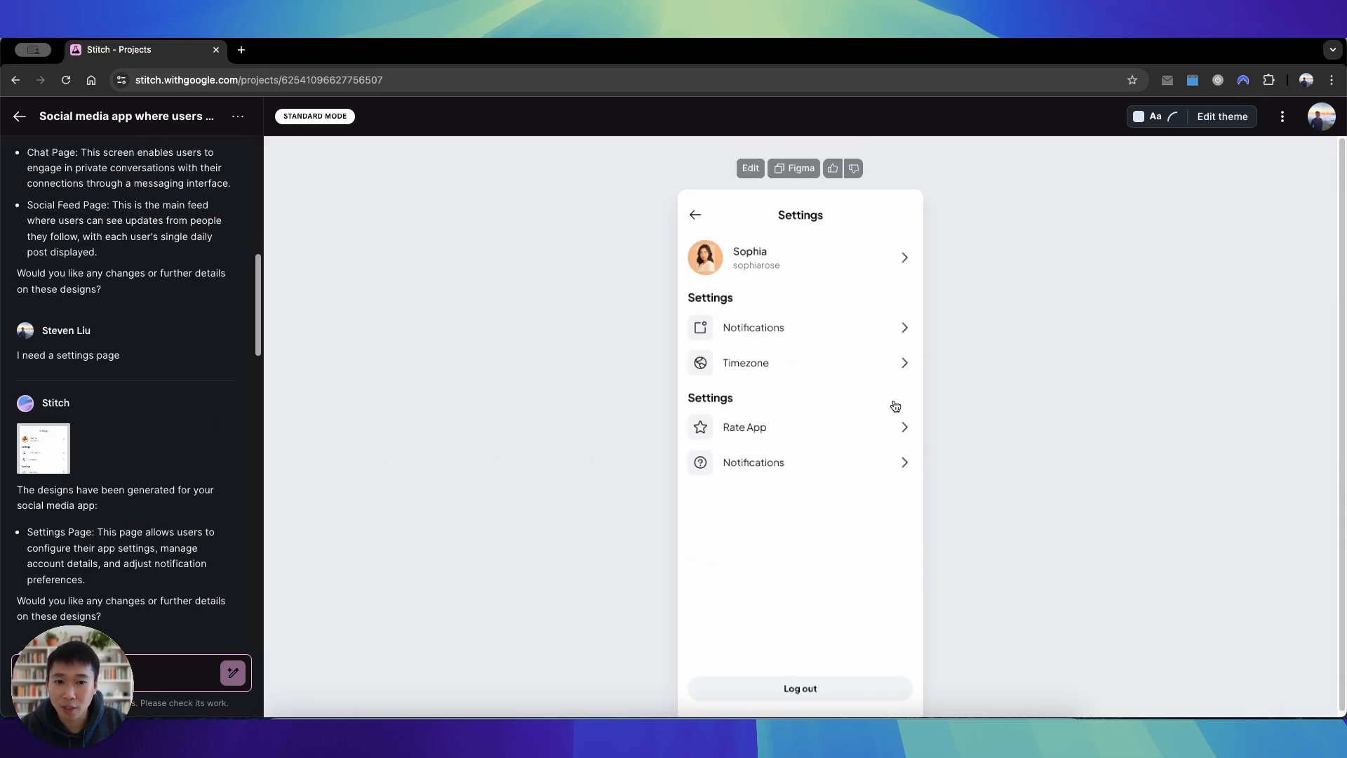
scroll(up, 3)
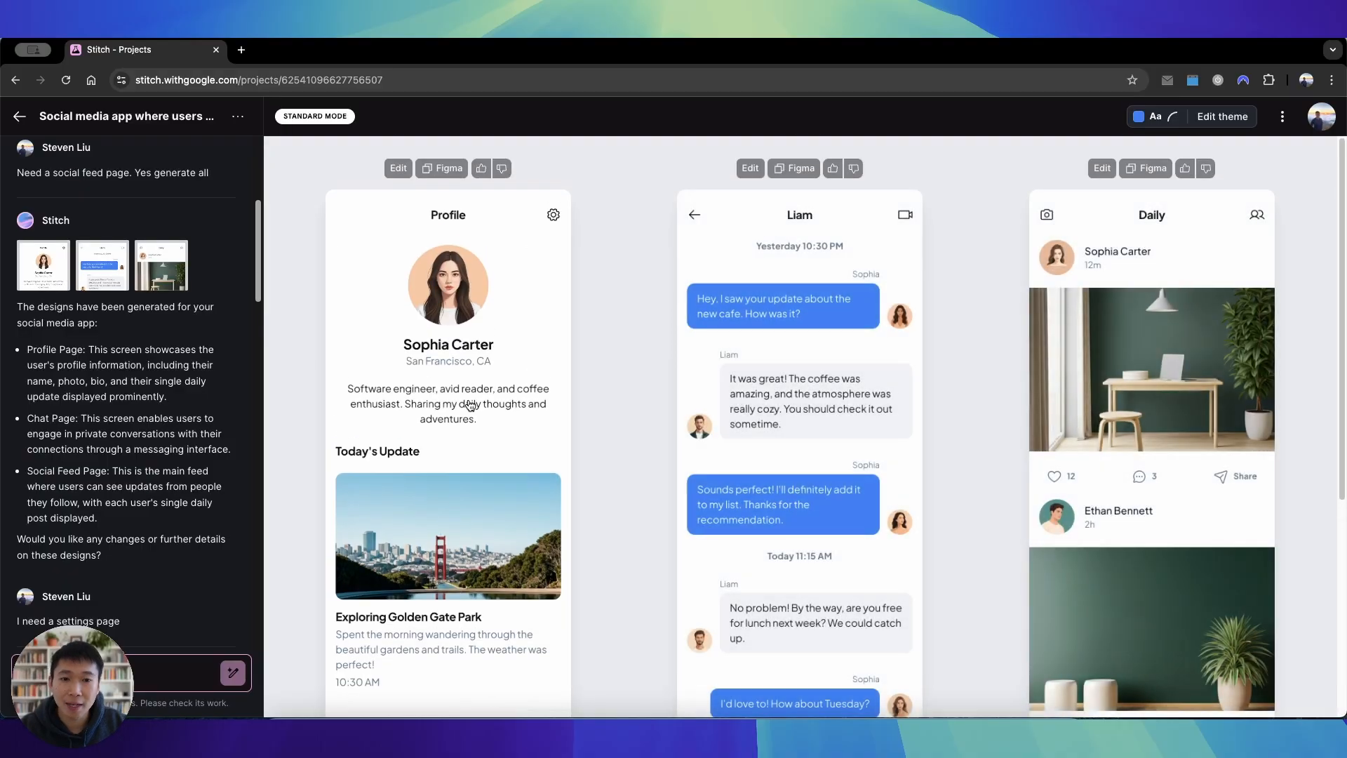
scroll(down, 3)
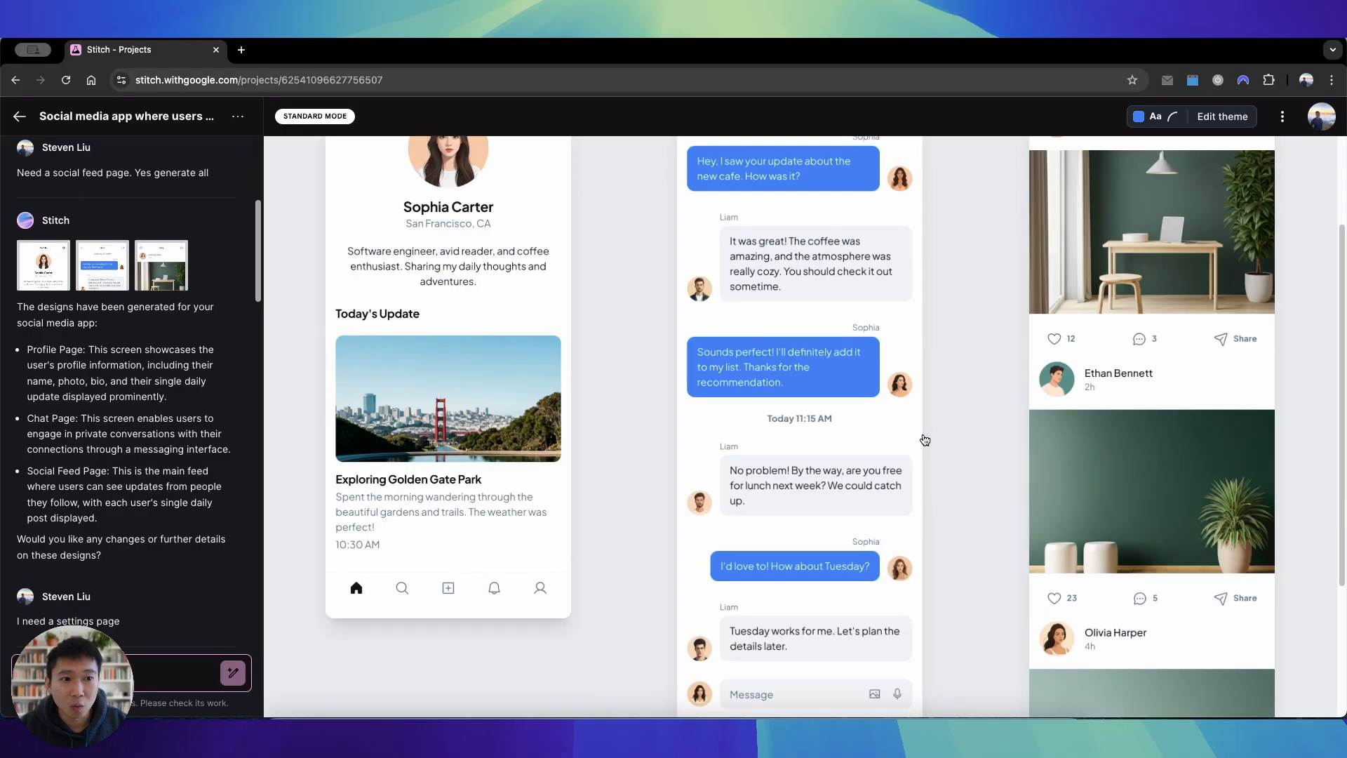
scroll(up, 3)
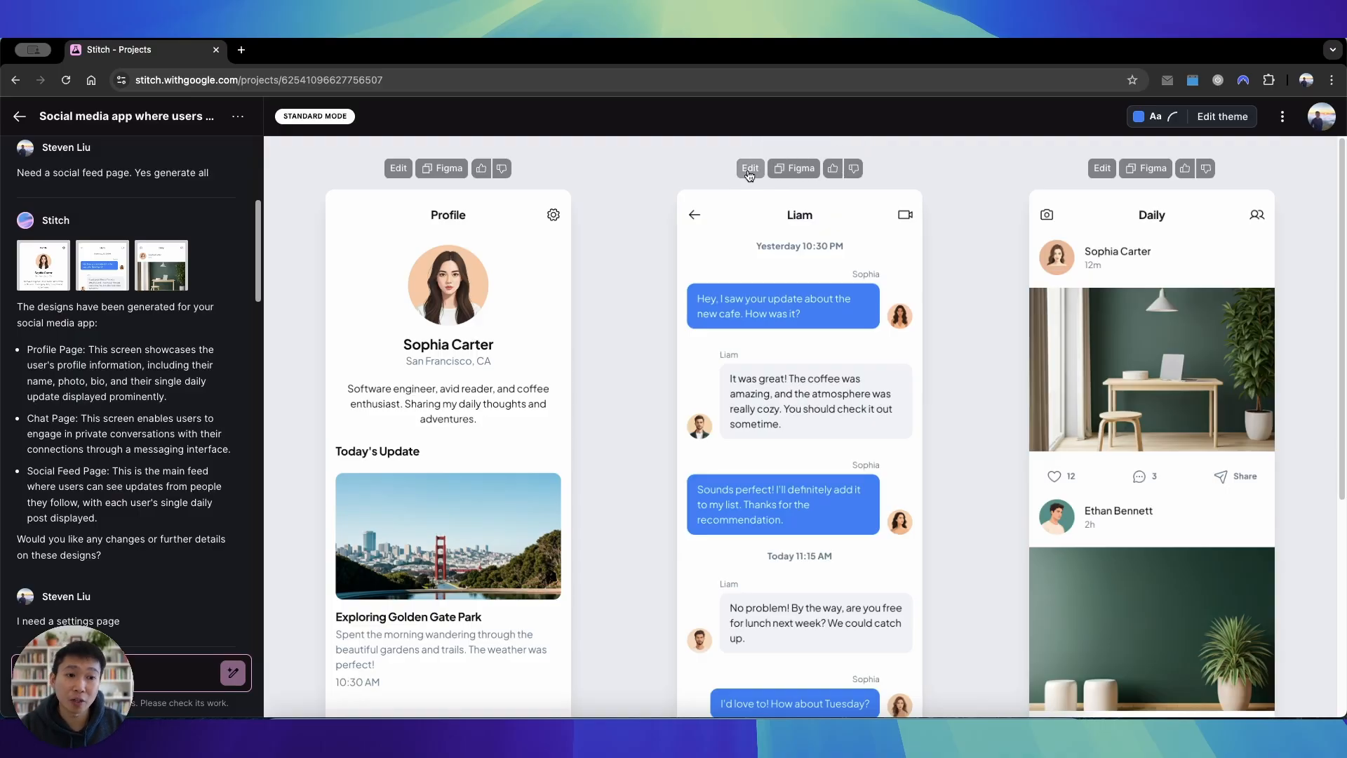
mouse_move(830, 306)
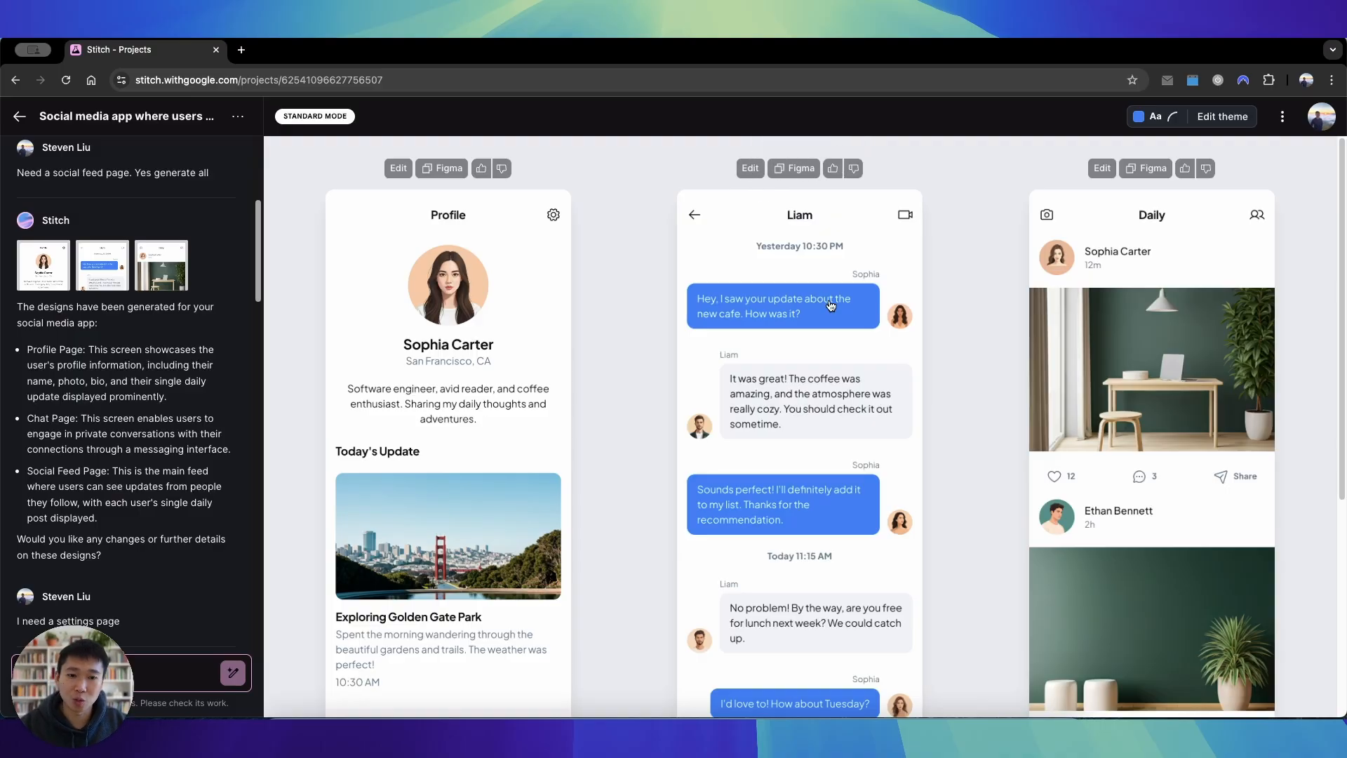
scroll(down, 3)
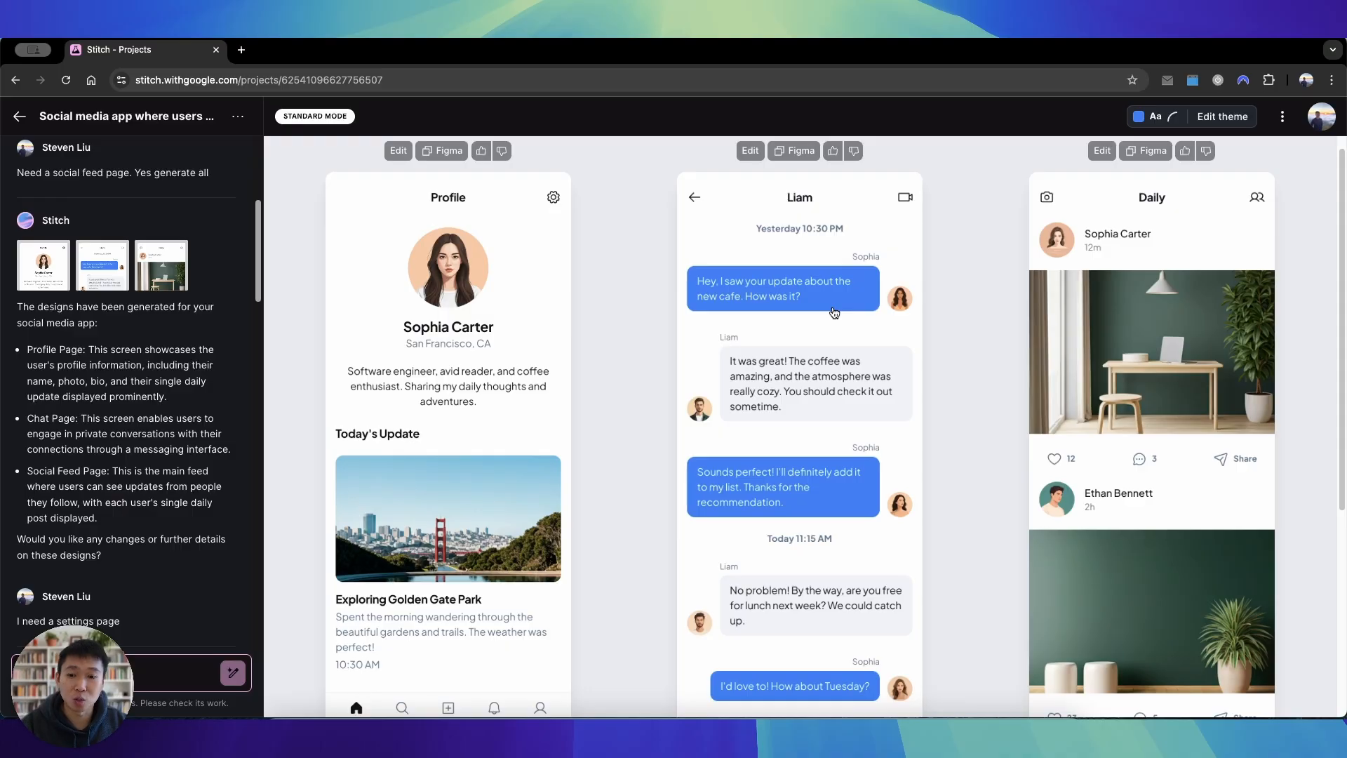
mouse_move(456, 209)
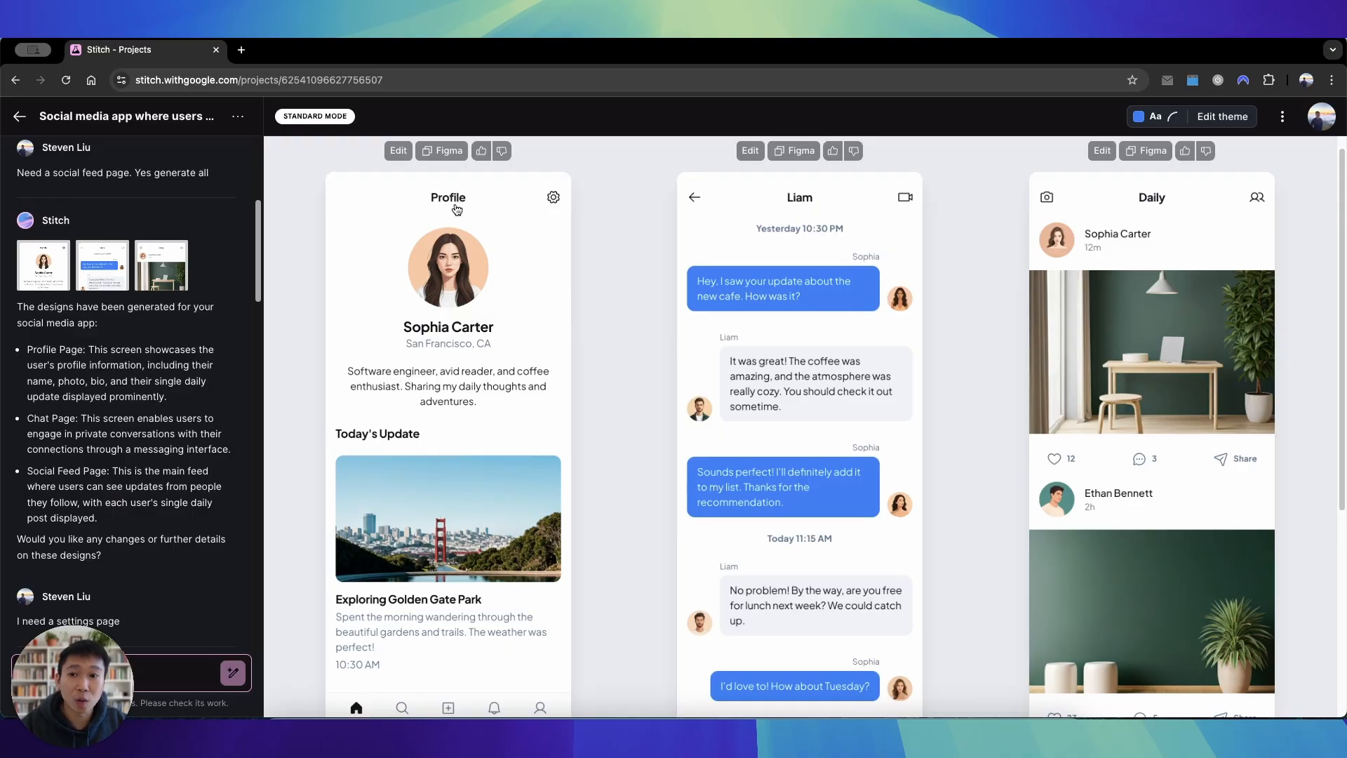
mouse_move(694, 408)
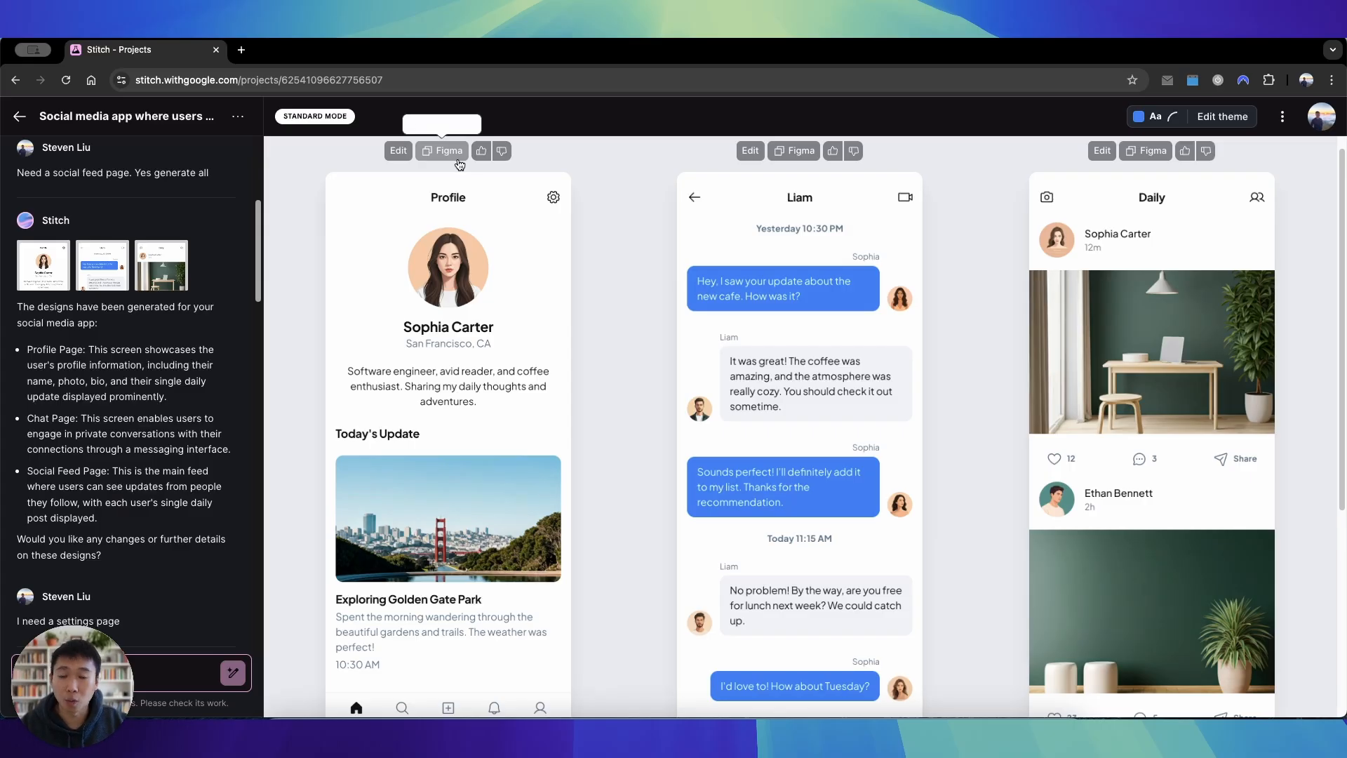
mouse_move(472, 254)
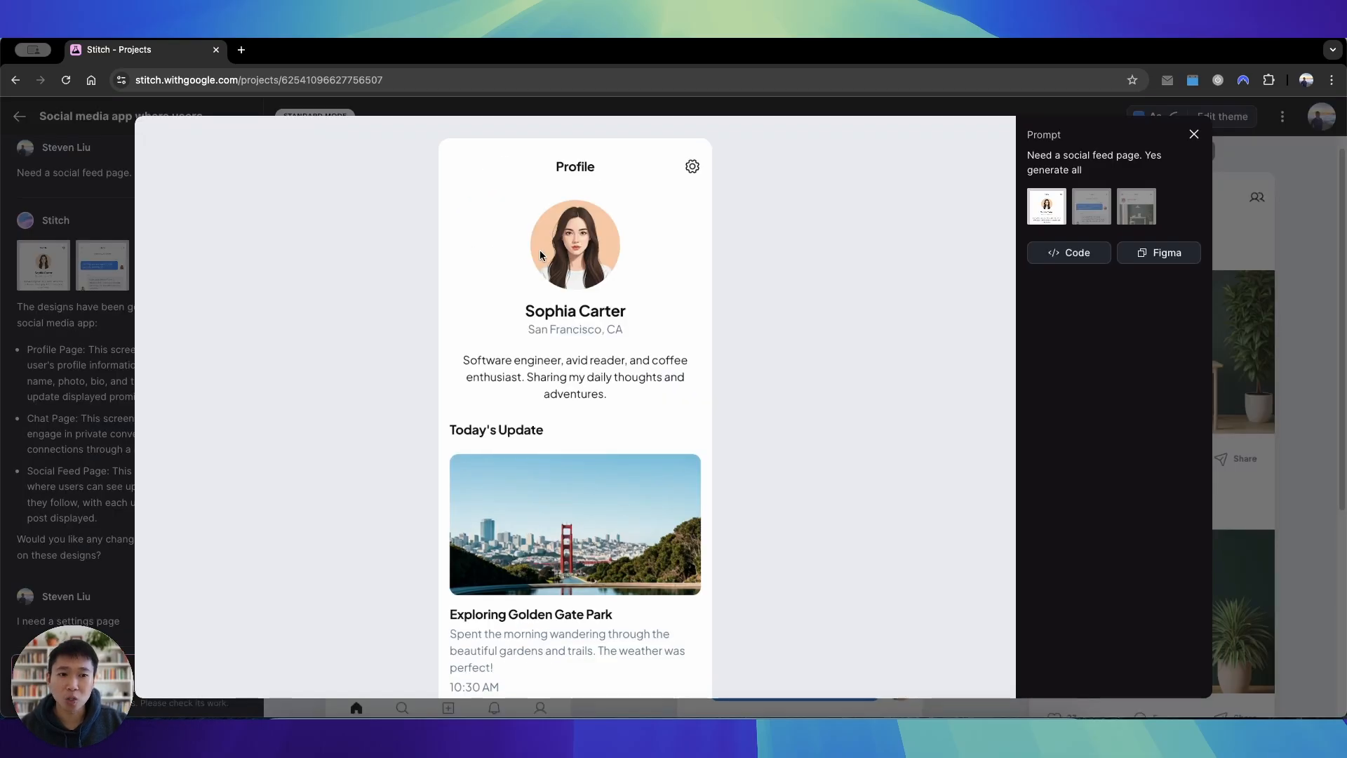
mouse_move(1157, 251)
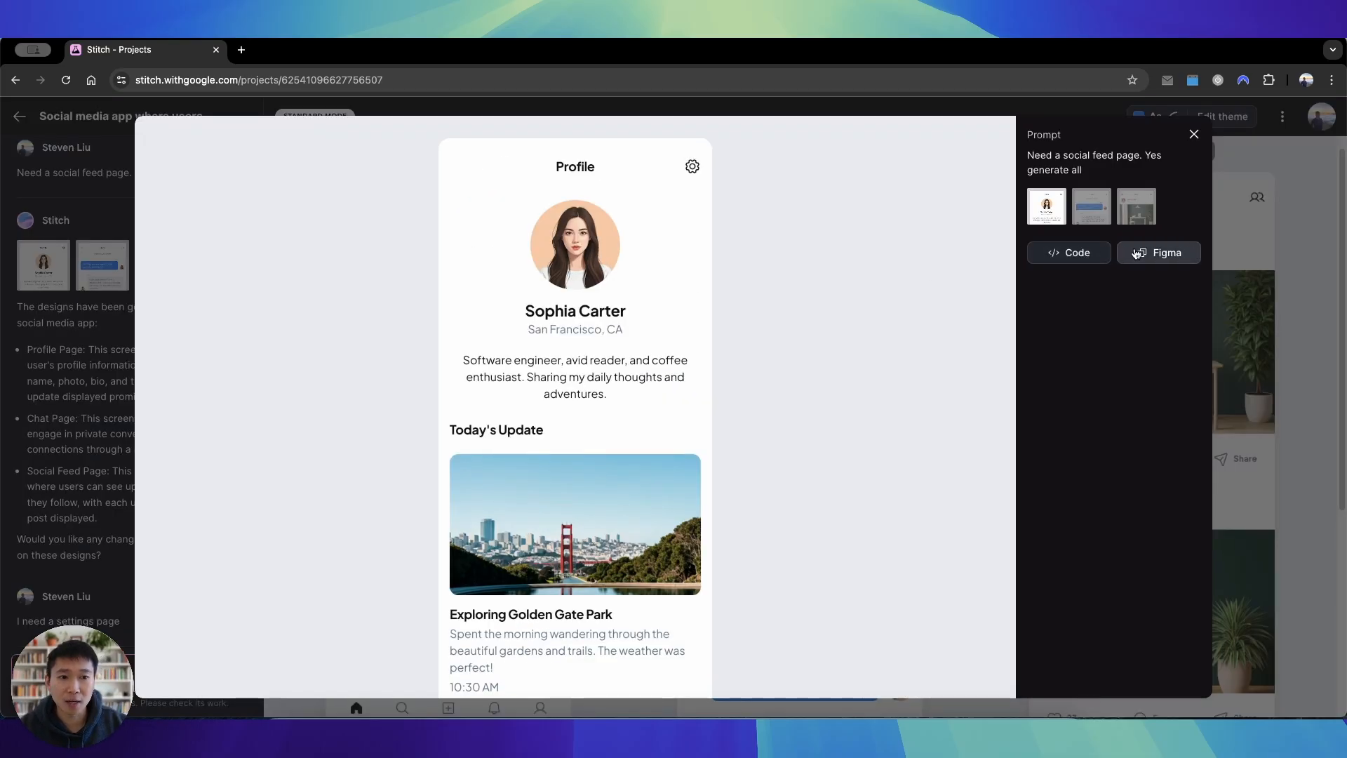
Show the Profile screen's HTML source and copy it to the clipboard.
click(1067, 252)
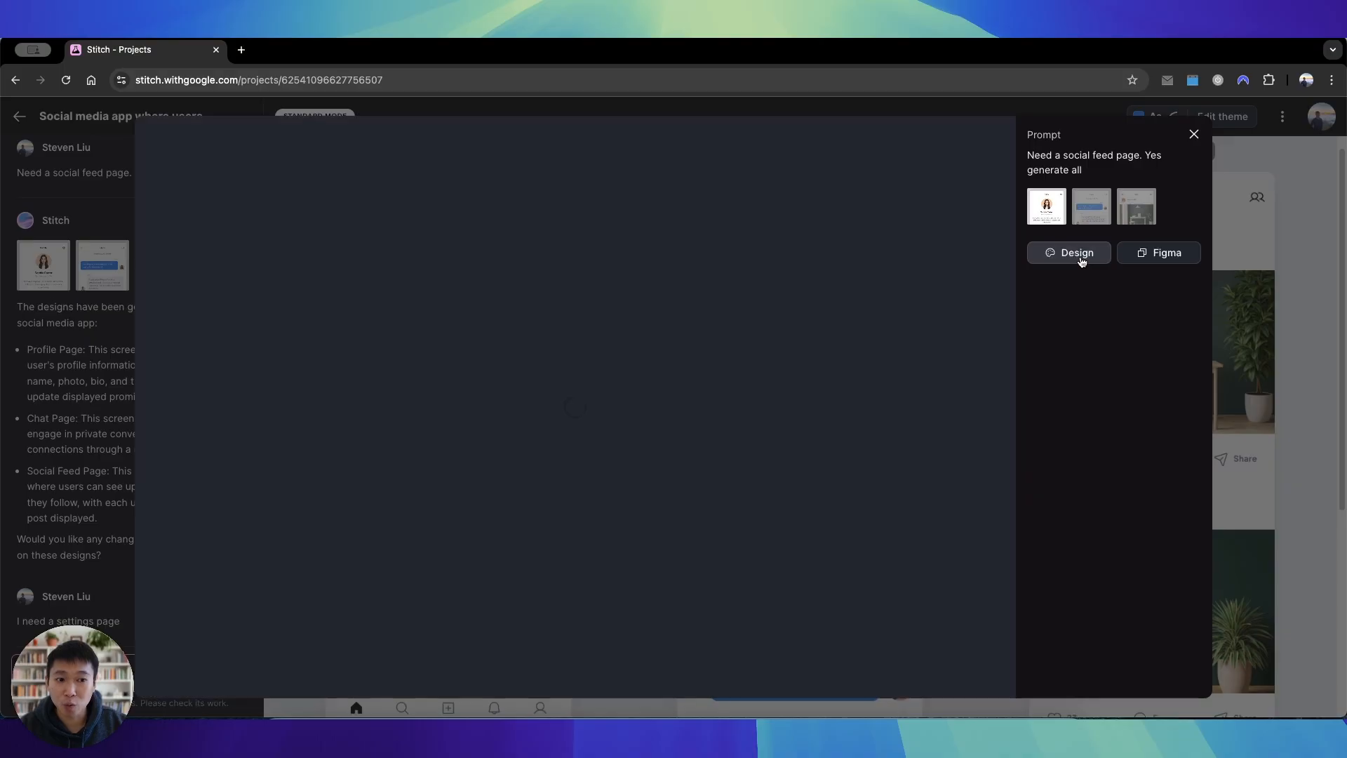
click(1067, 251)
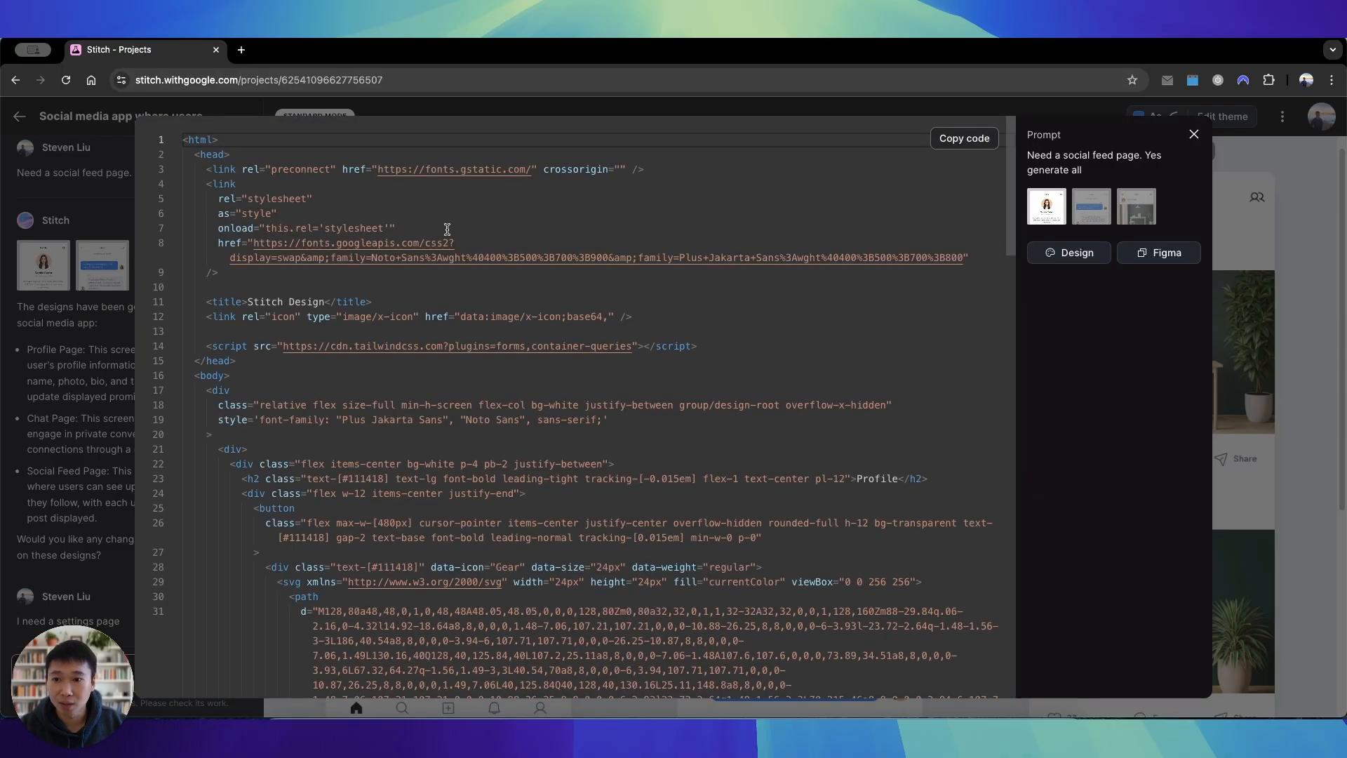
click(963, 139)
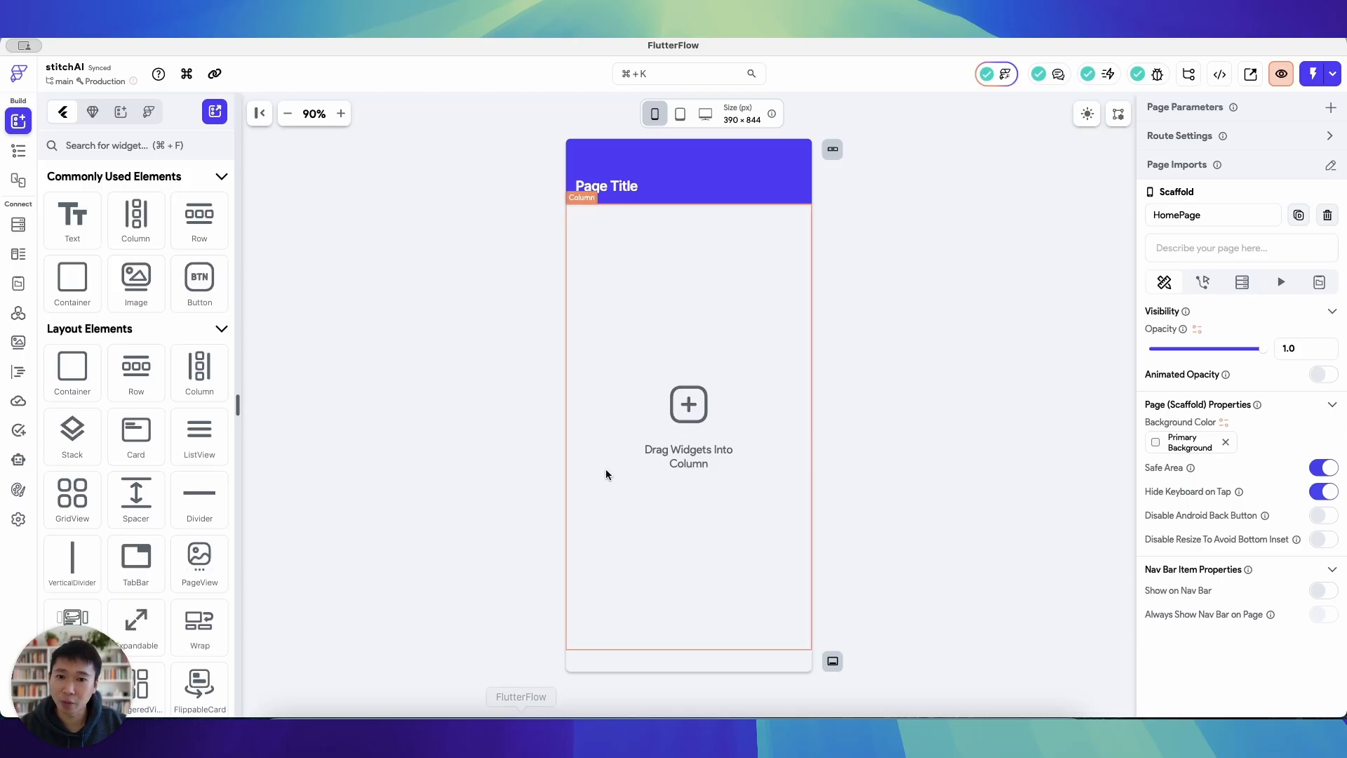
Start a new AI page generation and submit the pasted Profile HTML as the prompt.
click(996, 74)
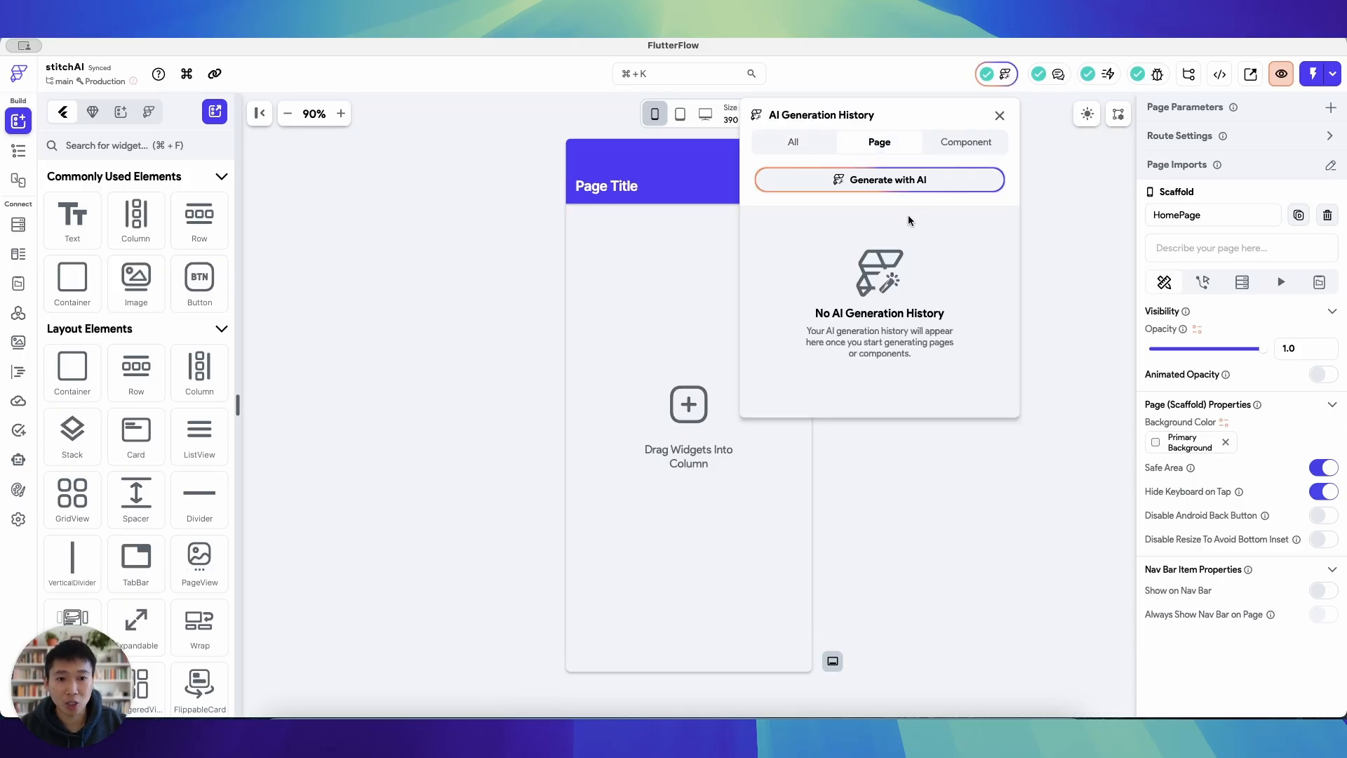
click(878, 180)
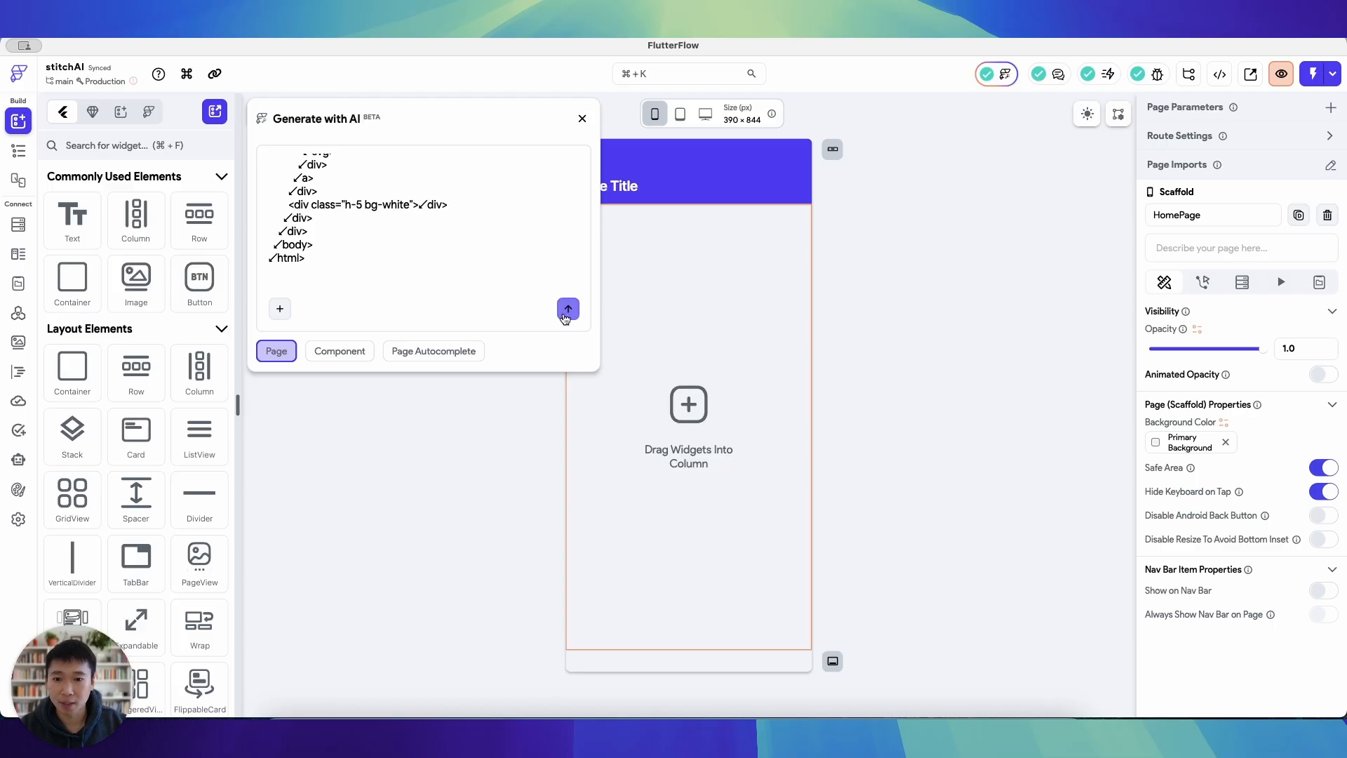
click(569, 308)
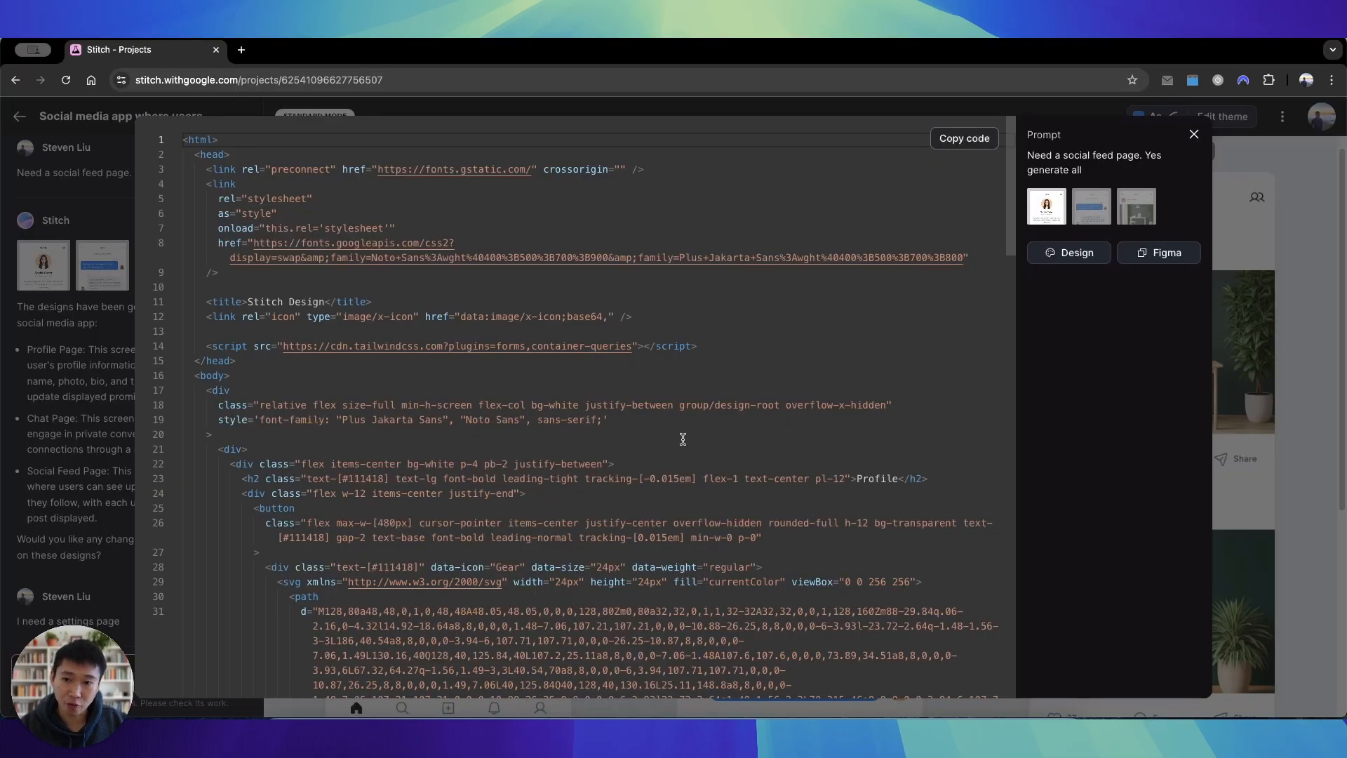
scroll(down, 3)
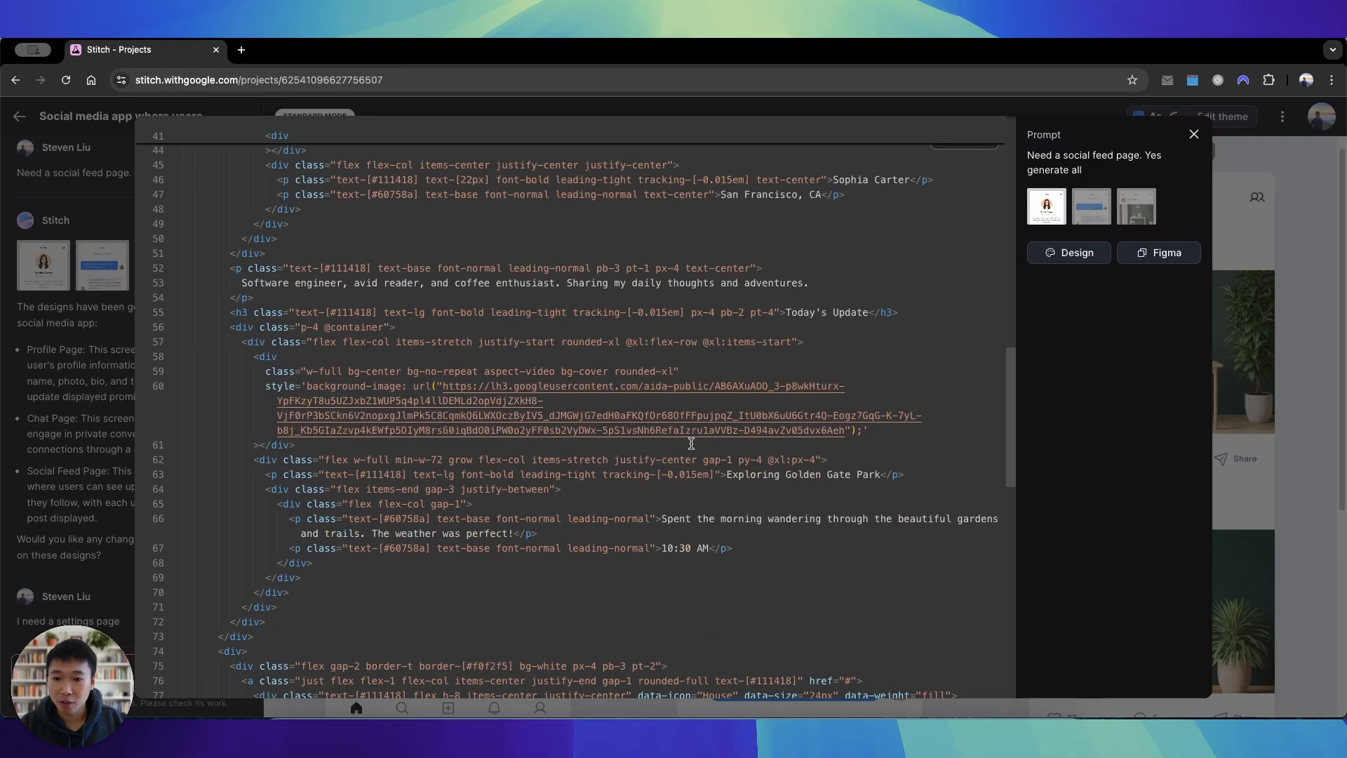
scroll(down, 3)
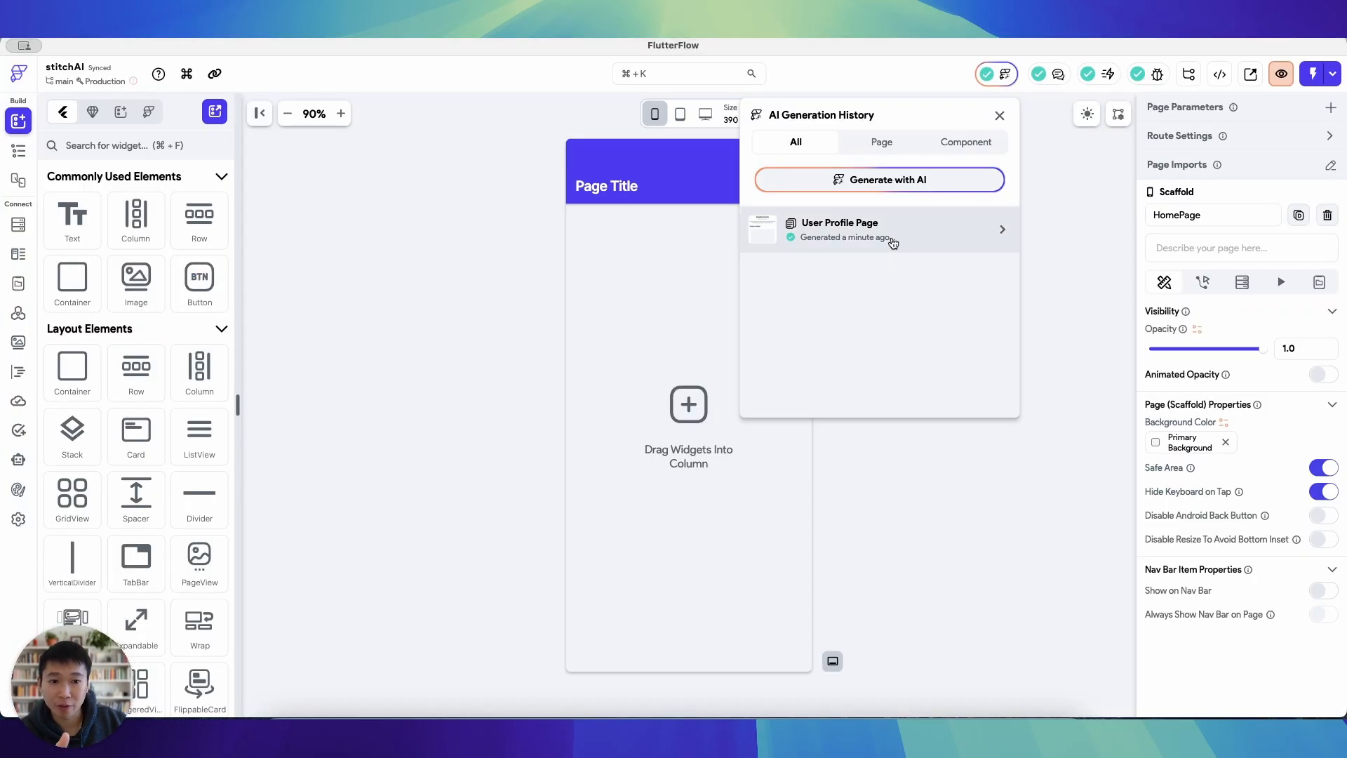
Rate the generated User Profile Page five stars and insert it as a new project page.
click(878, 228)
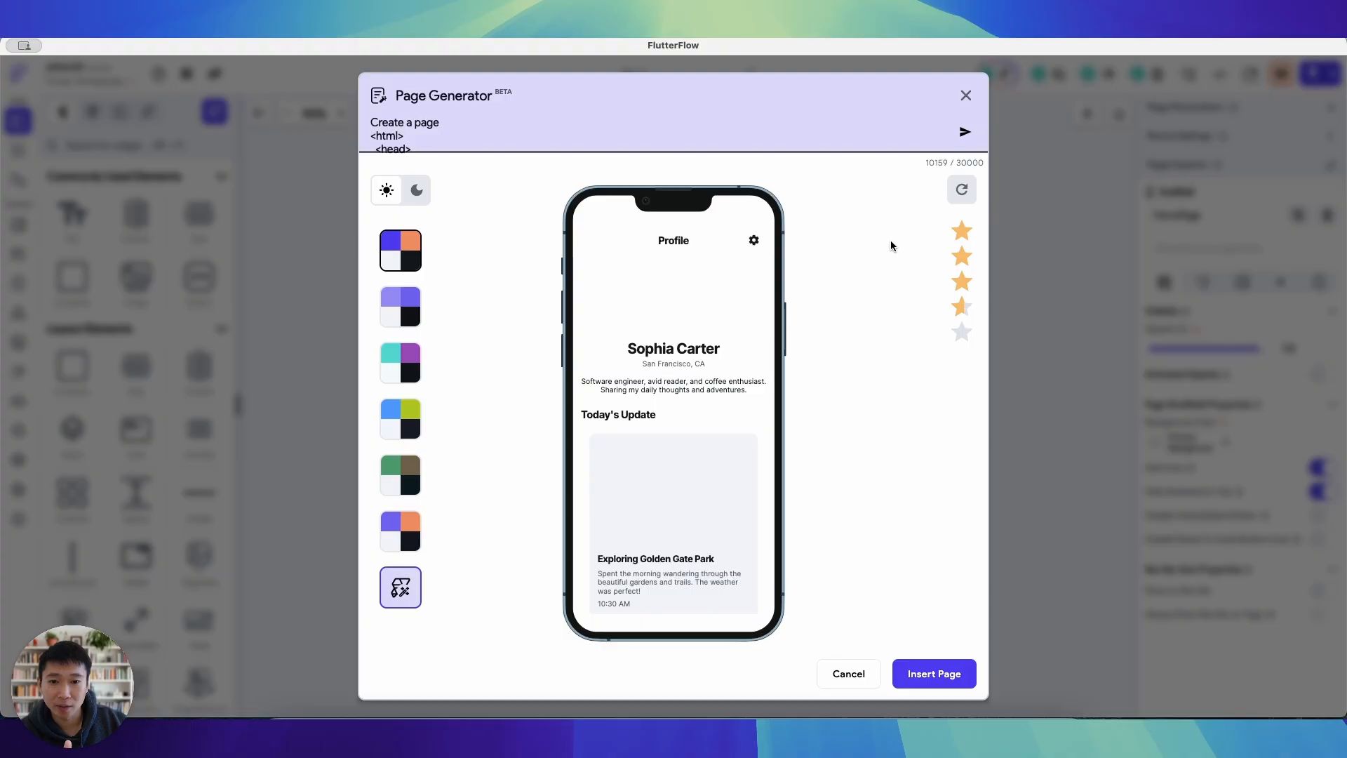
click(961, 331)
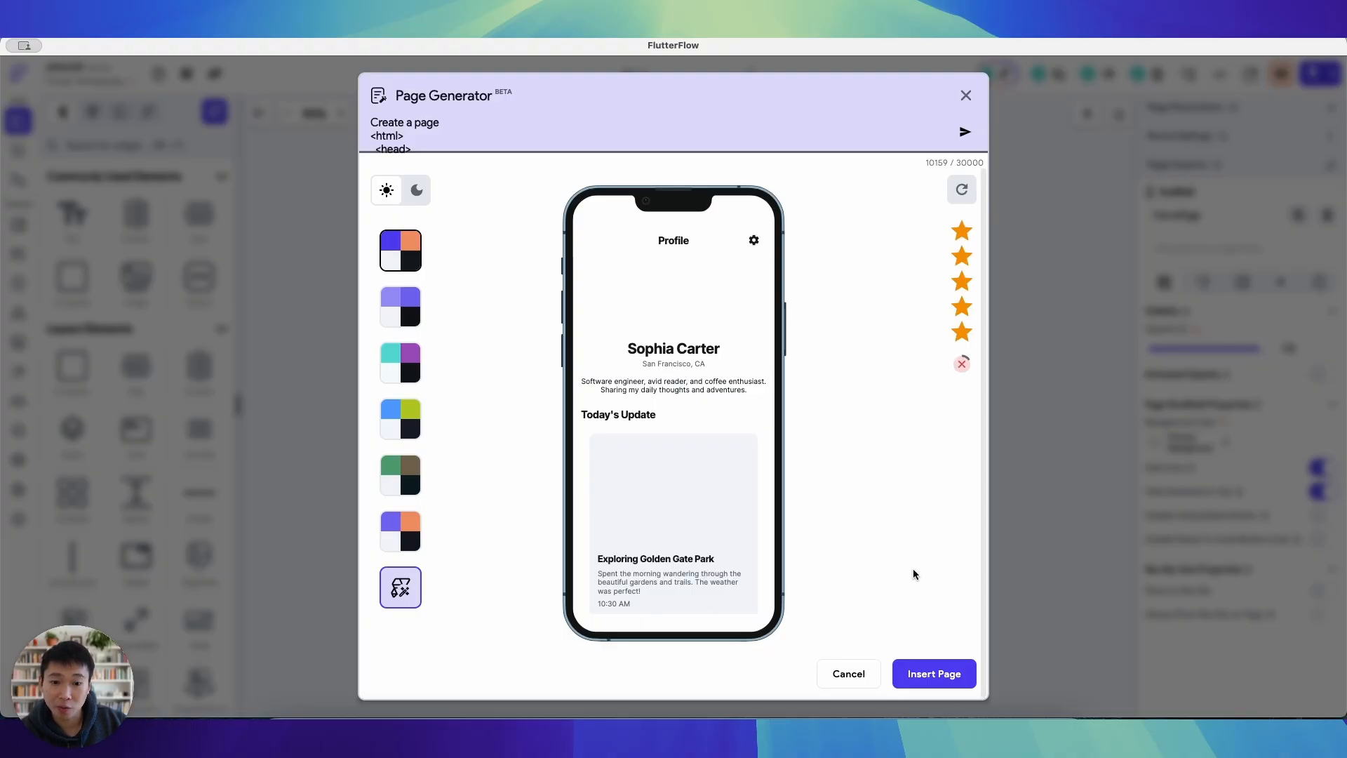
mouse_move(933, 672)
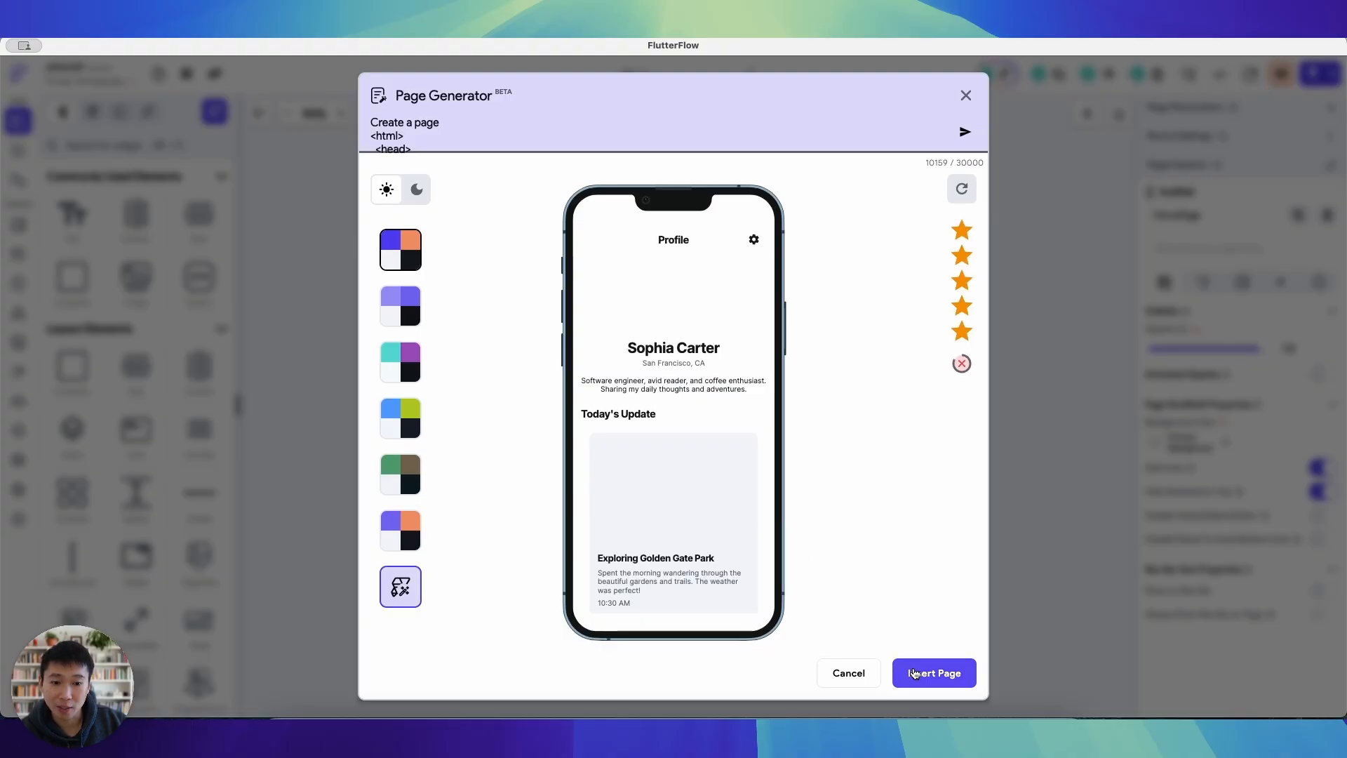
click(933, 672)
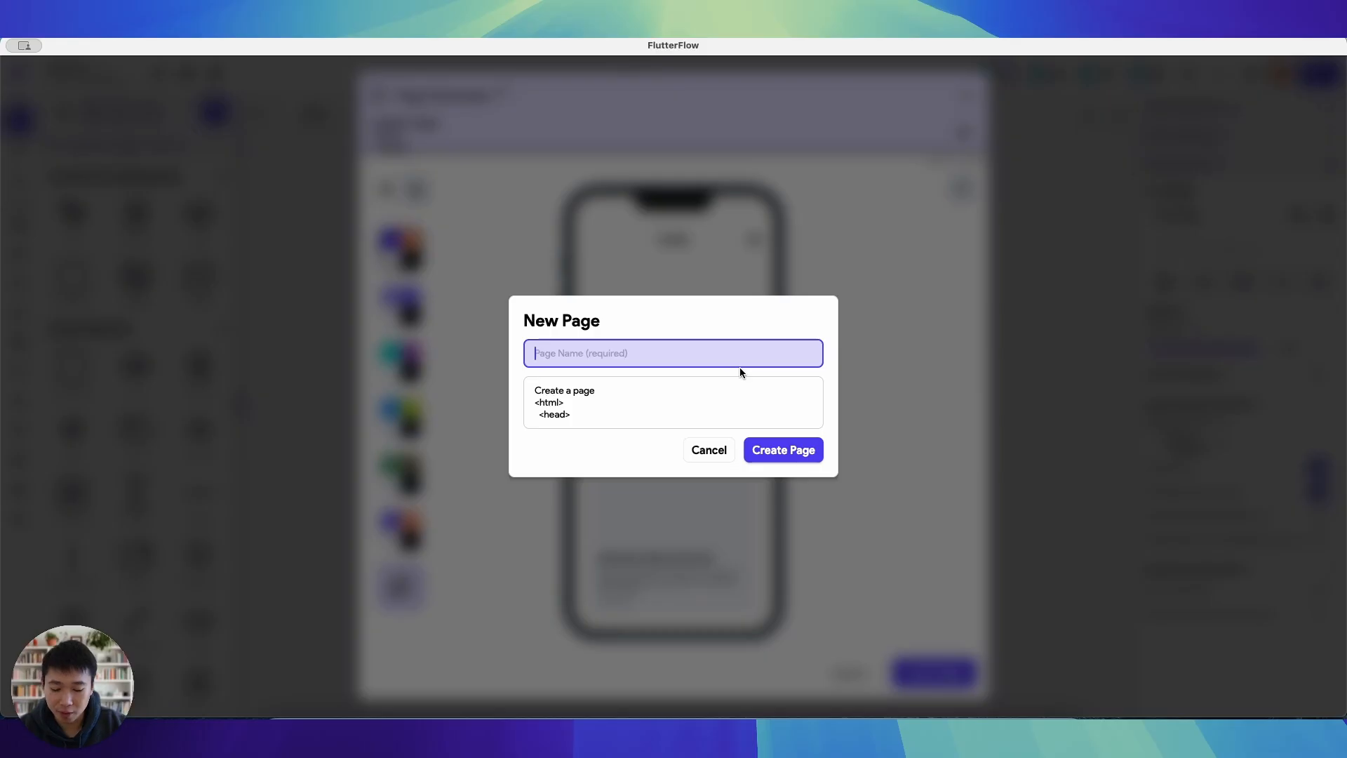
click(782, 449)
text(i)
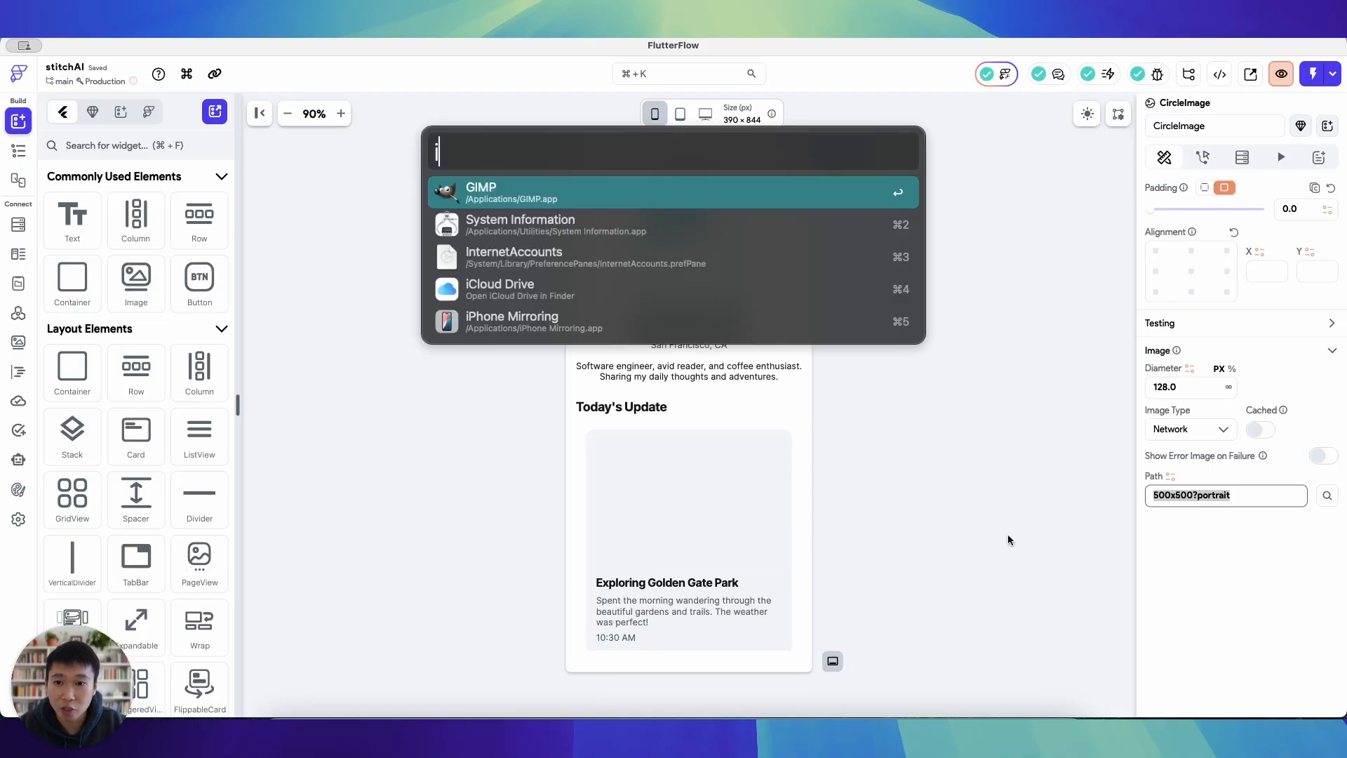
Set the avatar CircleImage path to a picsum 500 network photo URL.
text(picsum 500)
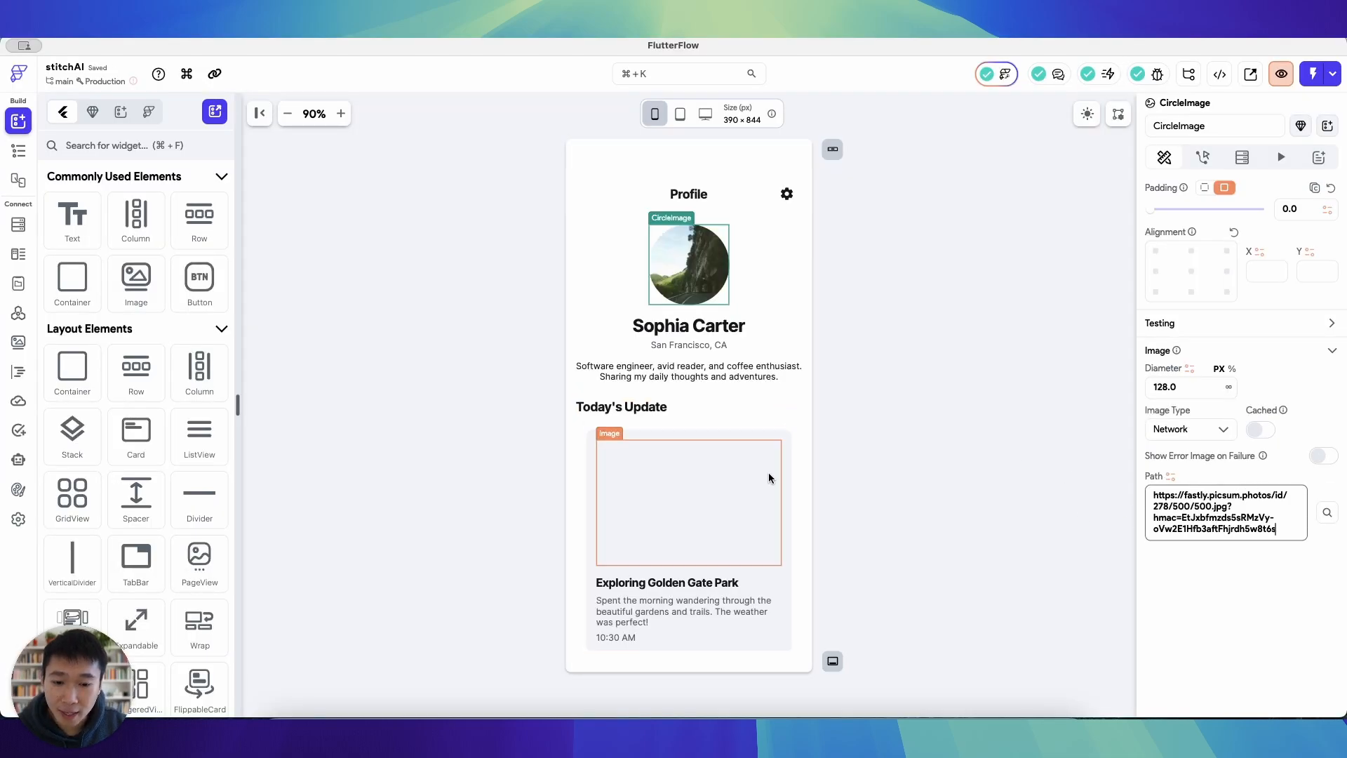
click(687, 387)
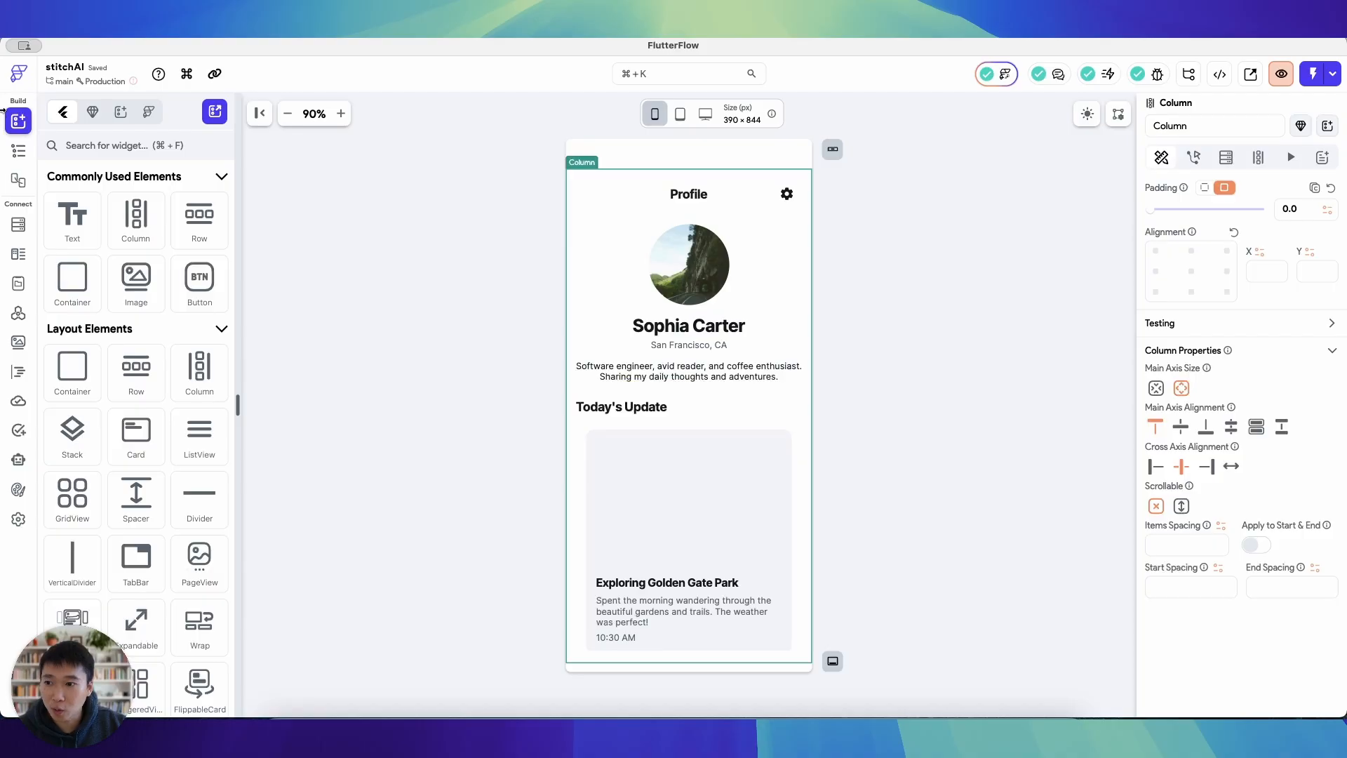
click(17, 150)
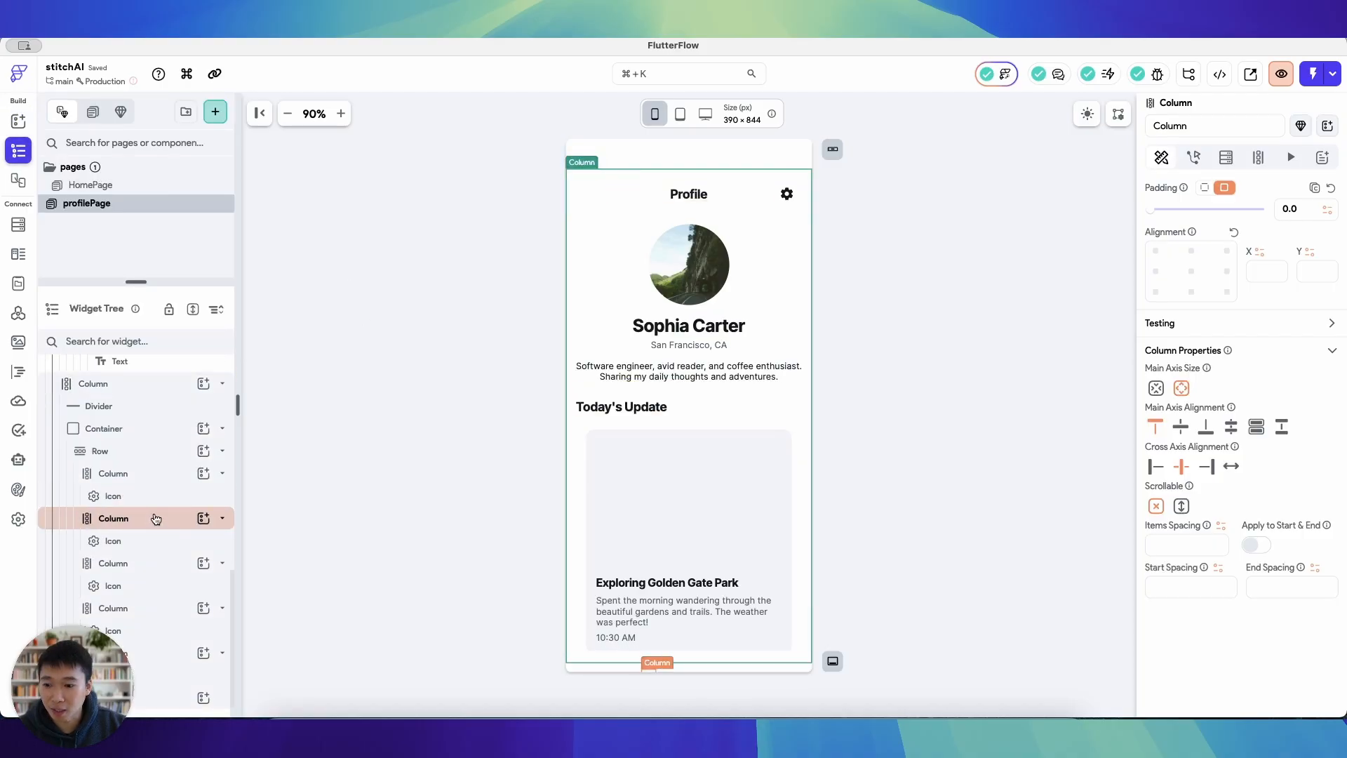
Select the page's outermost Column in the Widget Tree and make it scrollable.
click(105, 576)
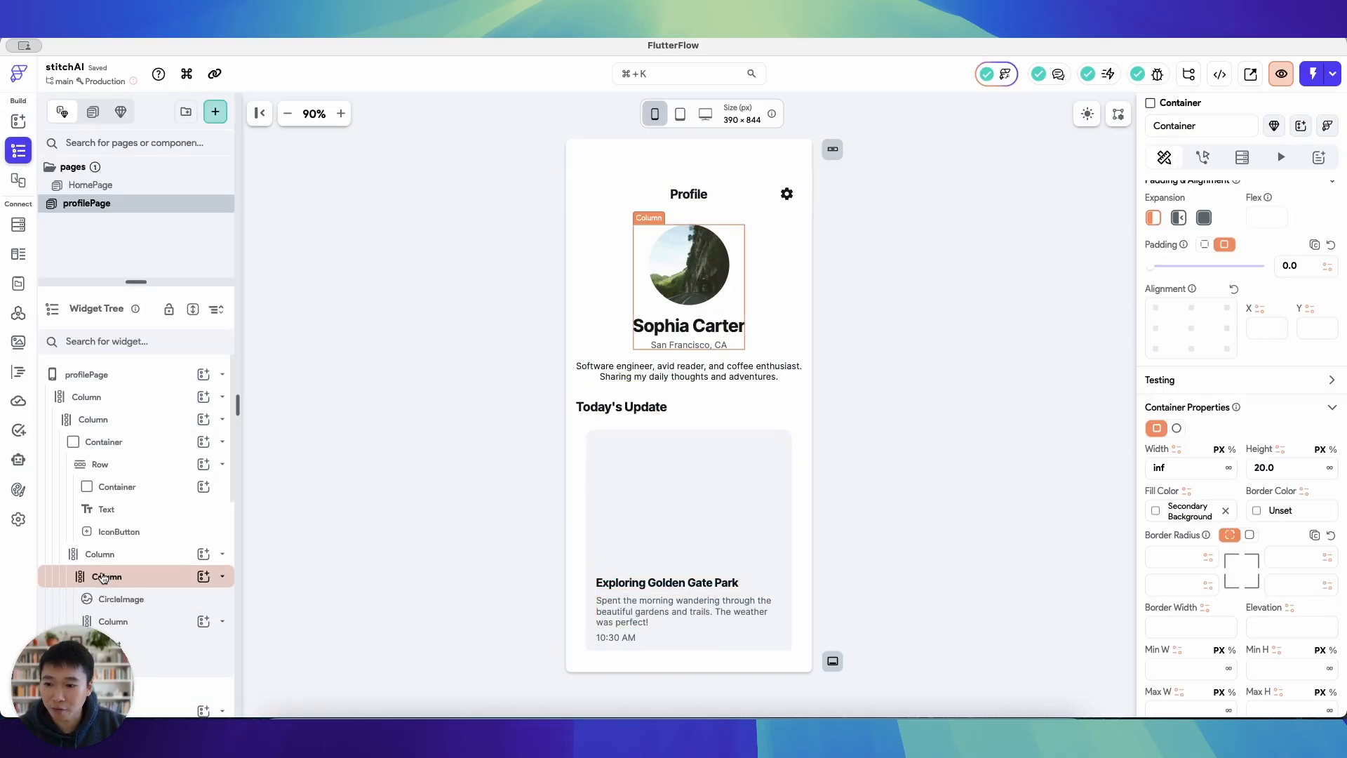
click(87, 396)
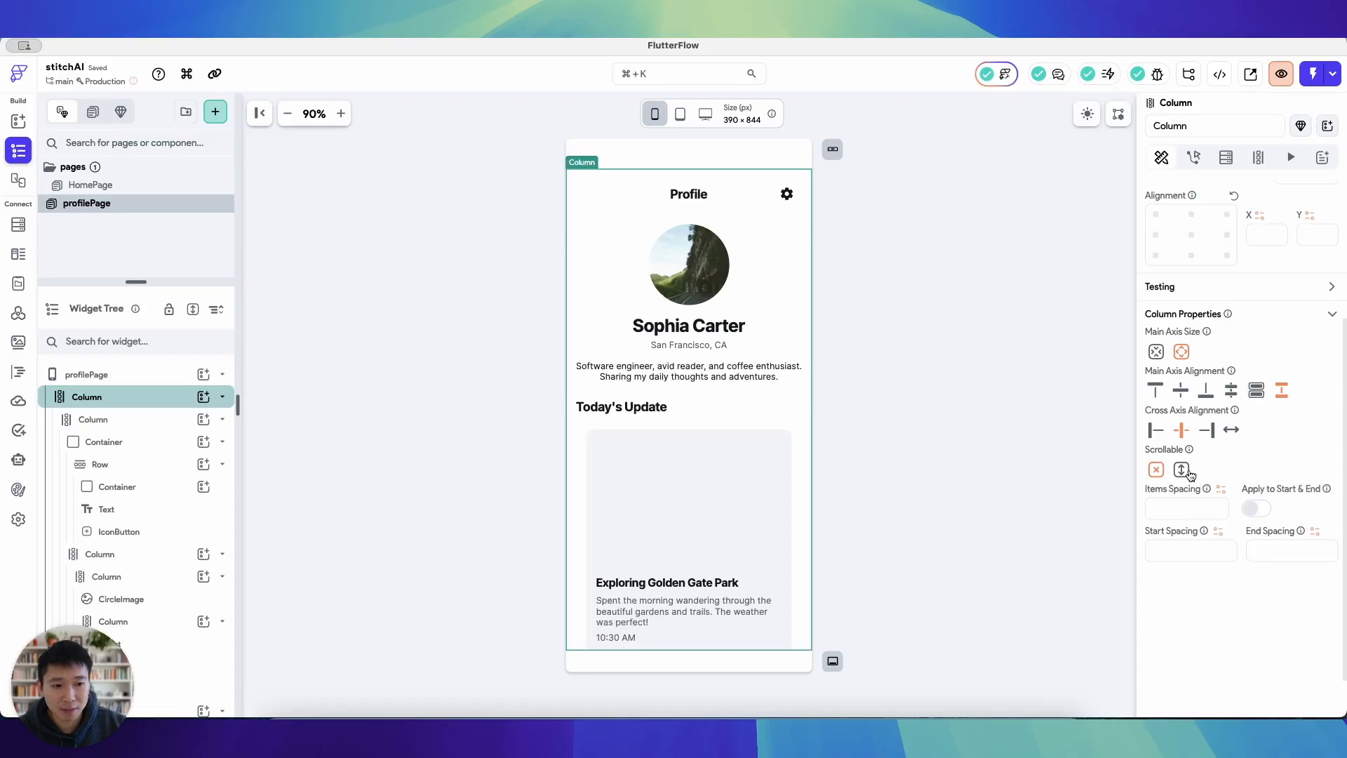
click(1182, 469)
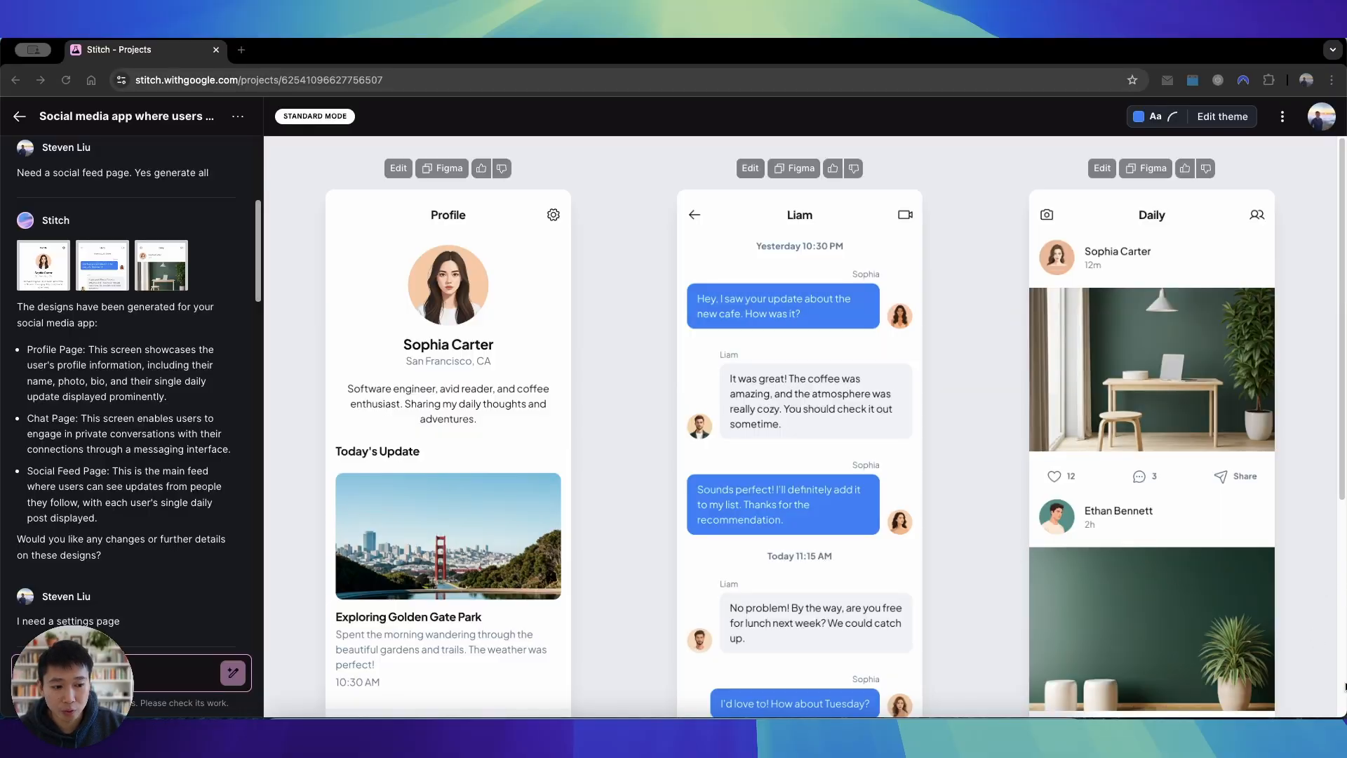
mouse_move(994, 700)
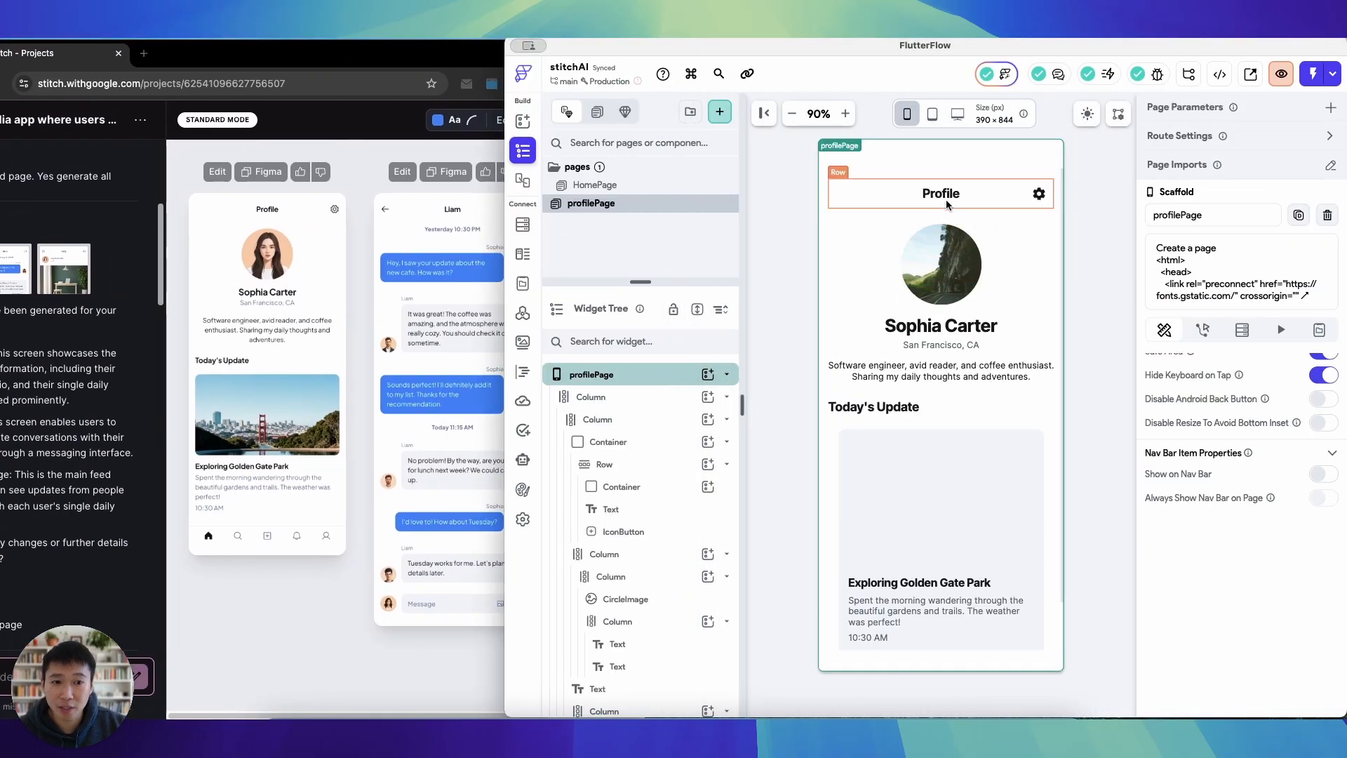
Select the Today's Update post image and set its path to the picsum photo URL.
click(606, 464)
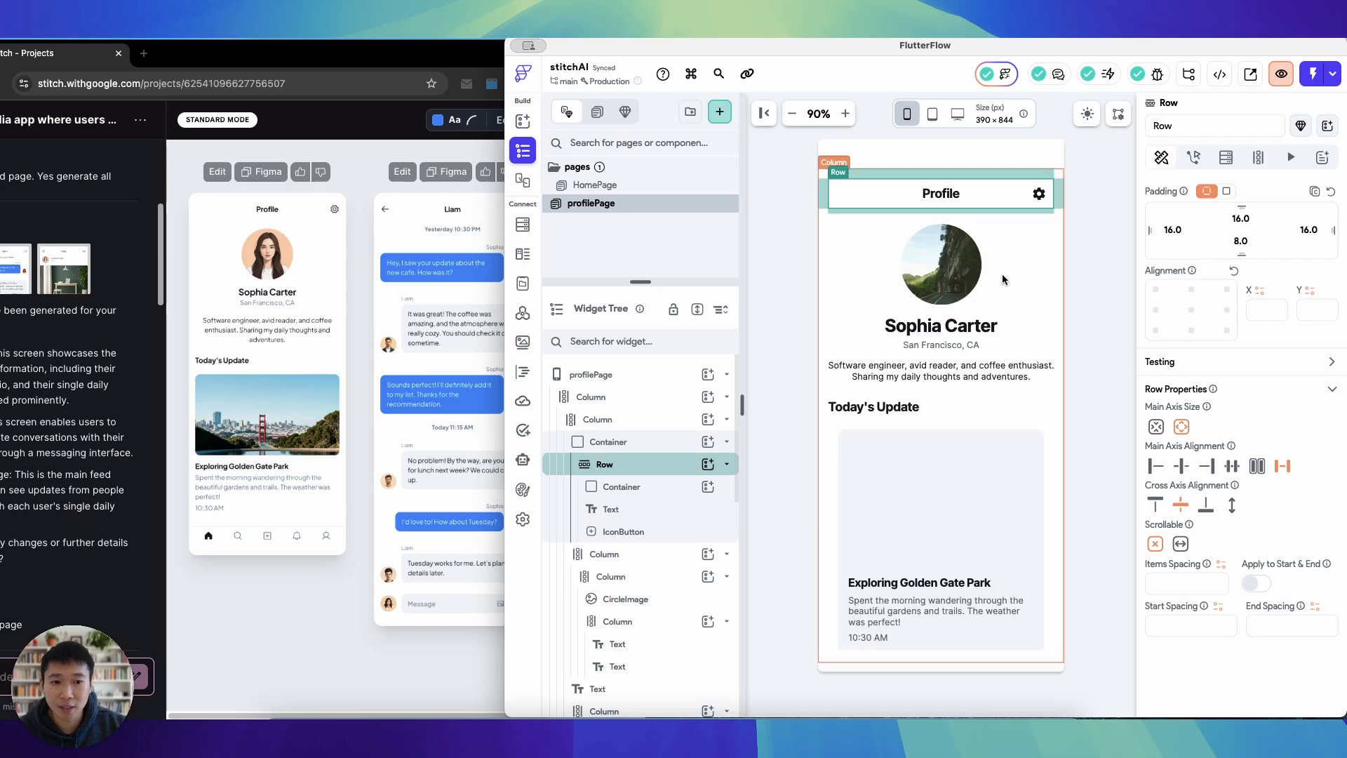
click(940, 324)
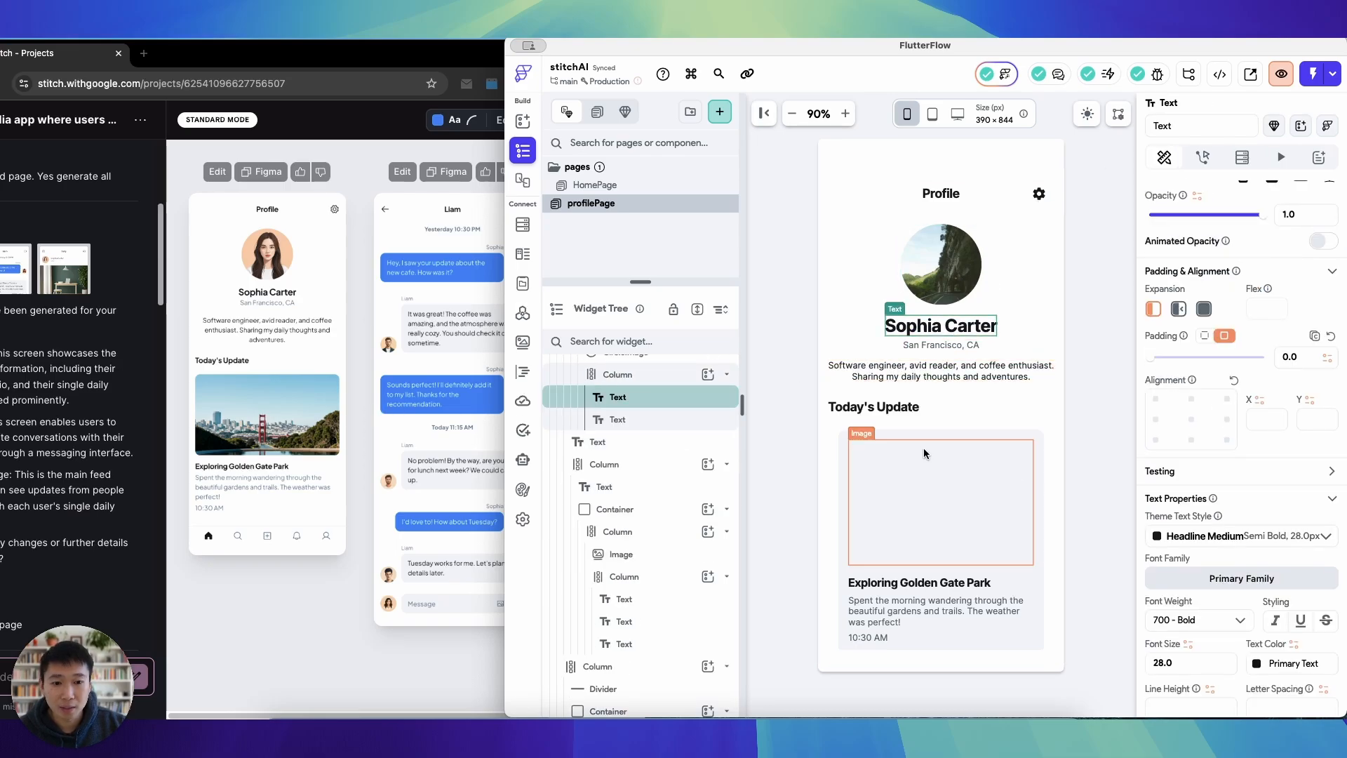
scroll(down, 3)
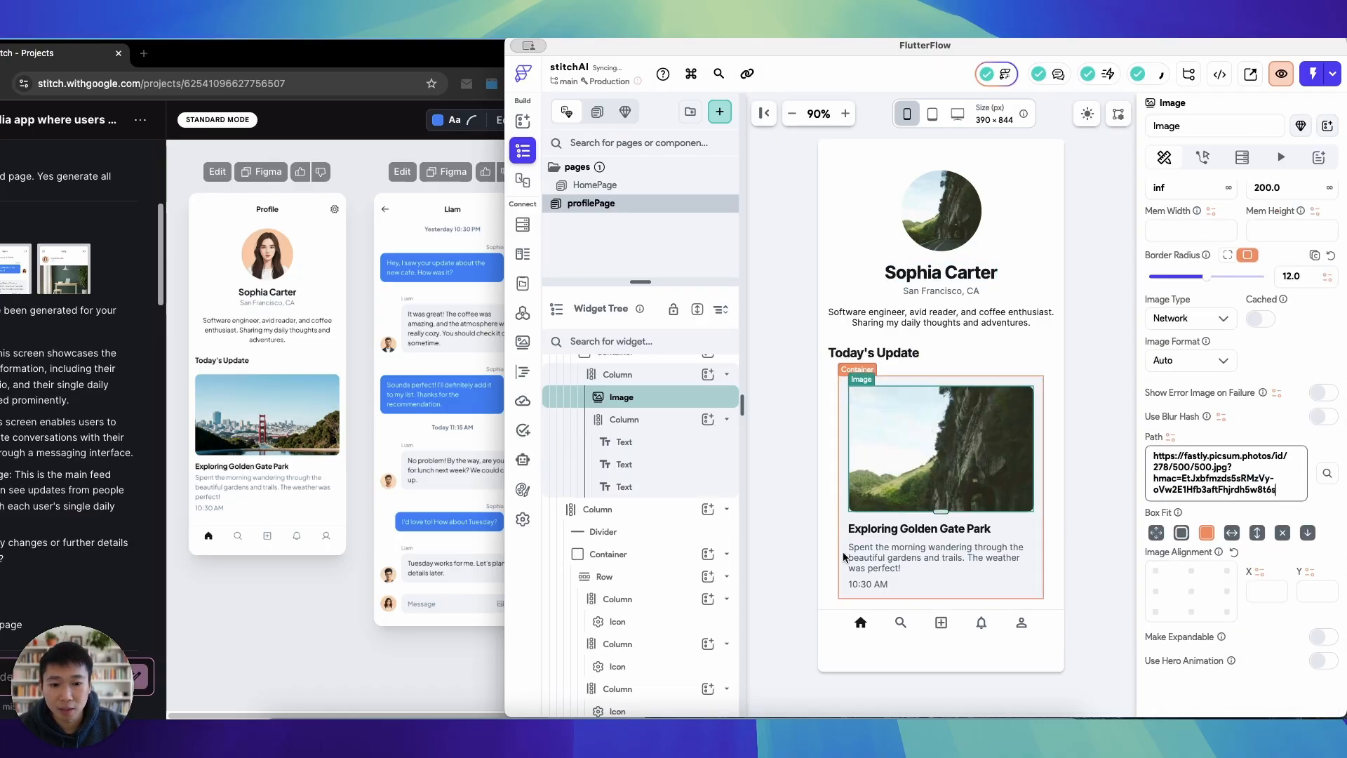
click(615, 419)
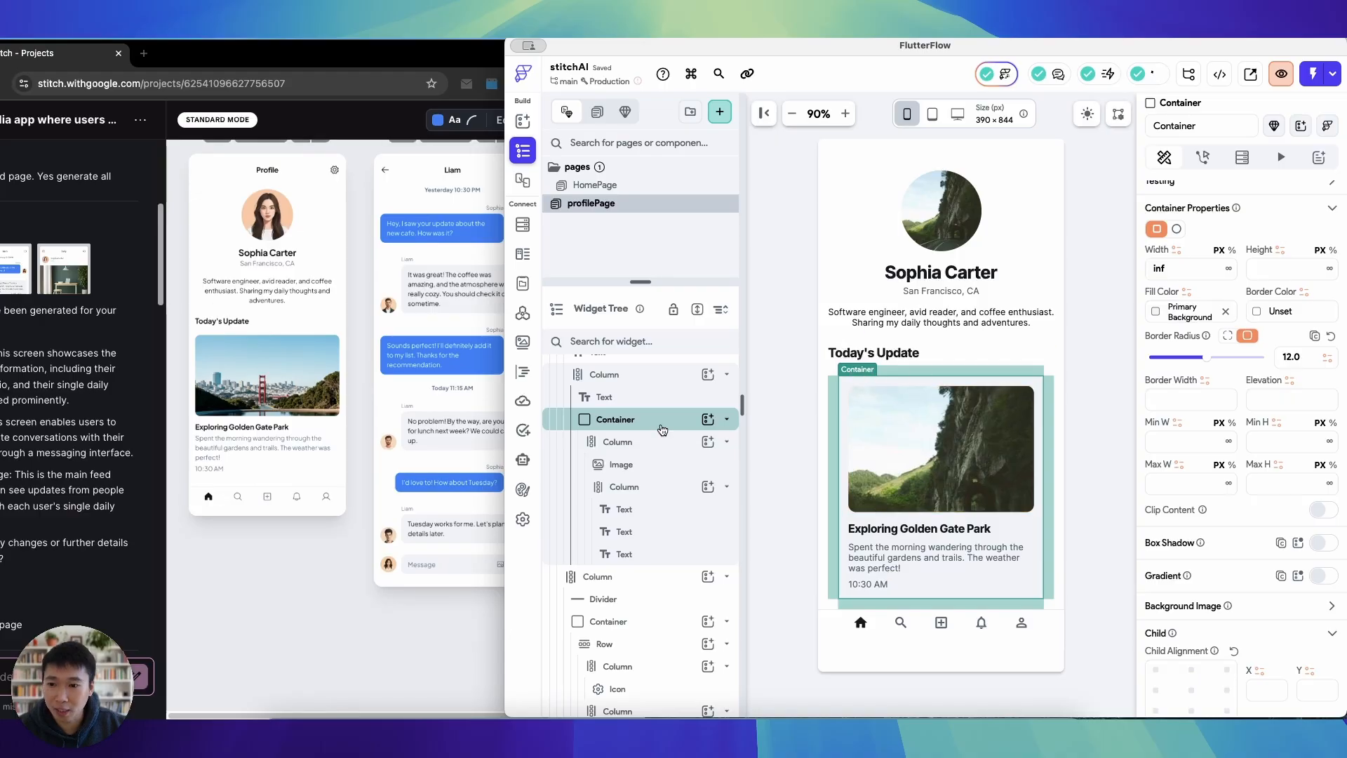
click(620, 465)
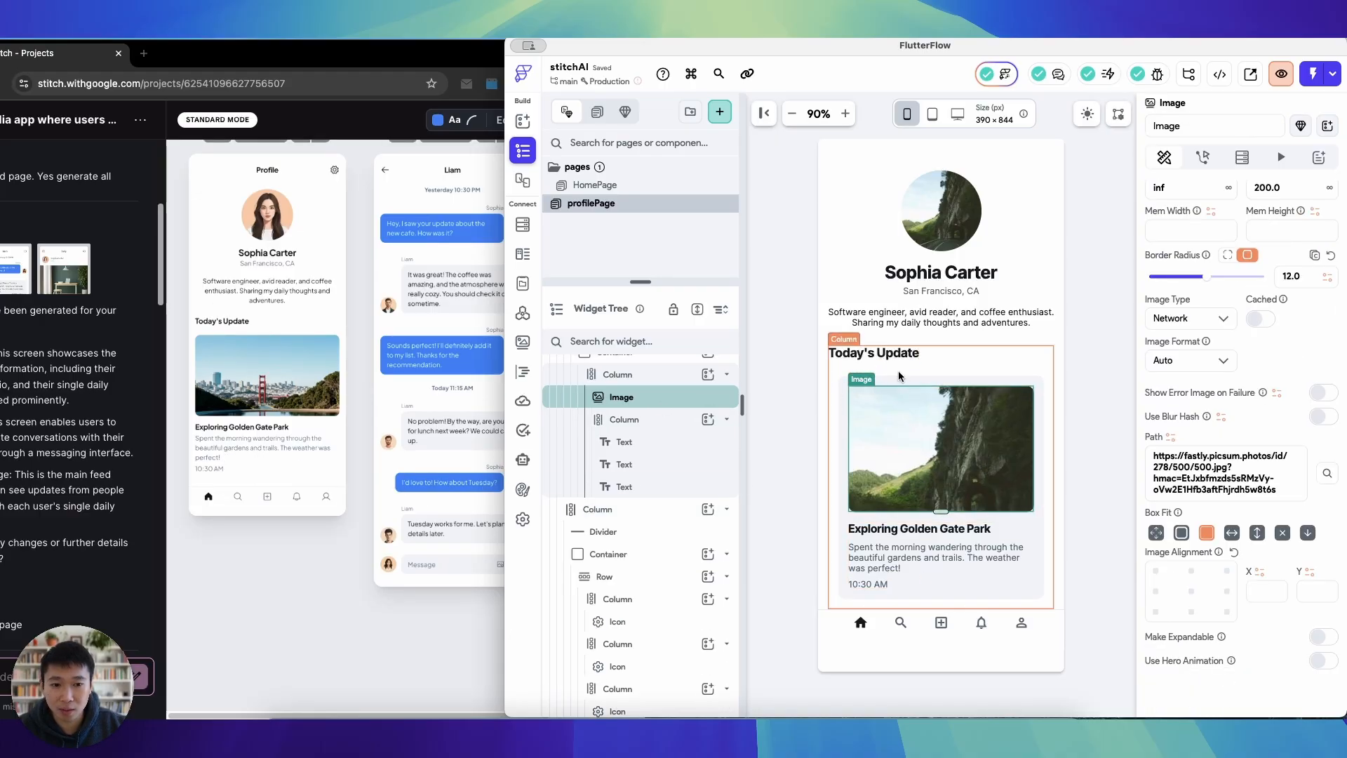
Select the profilePage root and the bottom navigation row to compare with the Stitch design.
click(936, 557)
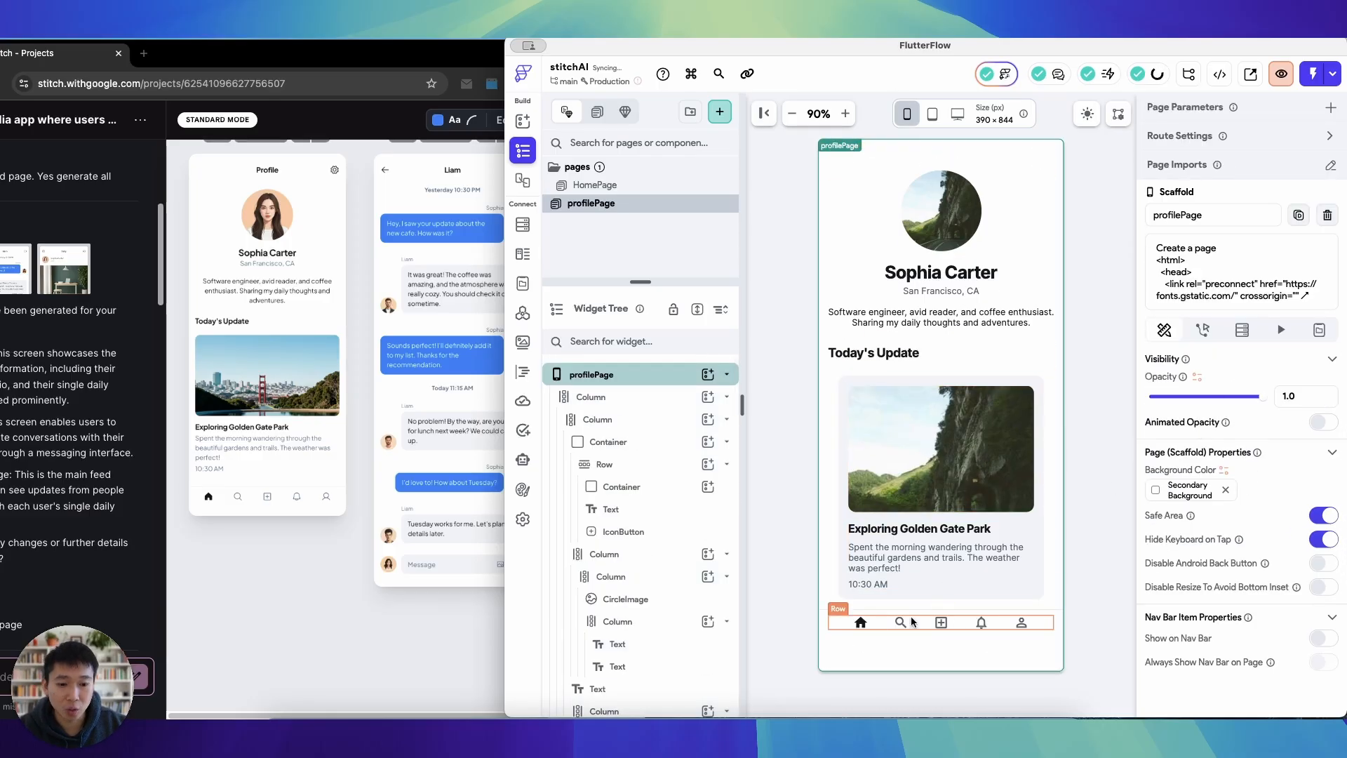
click(940, 621)
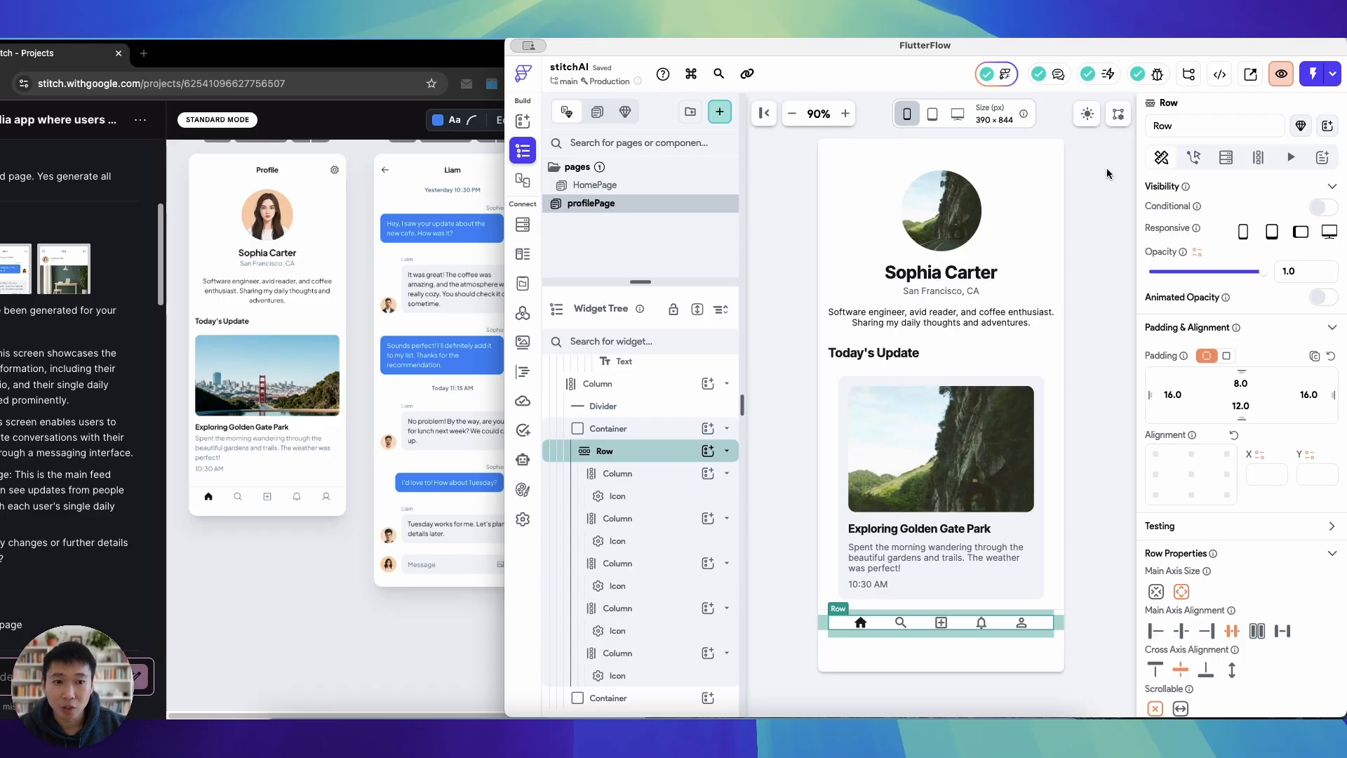
mouse_move(1081, 306)
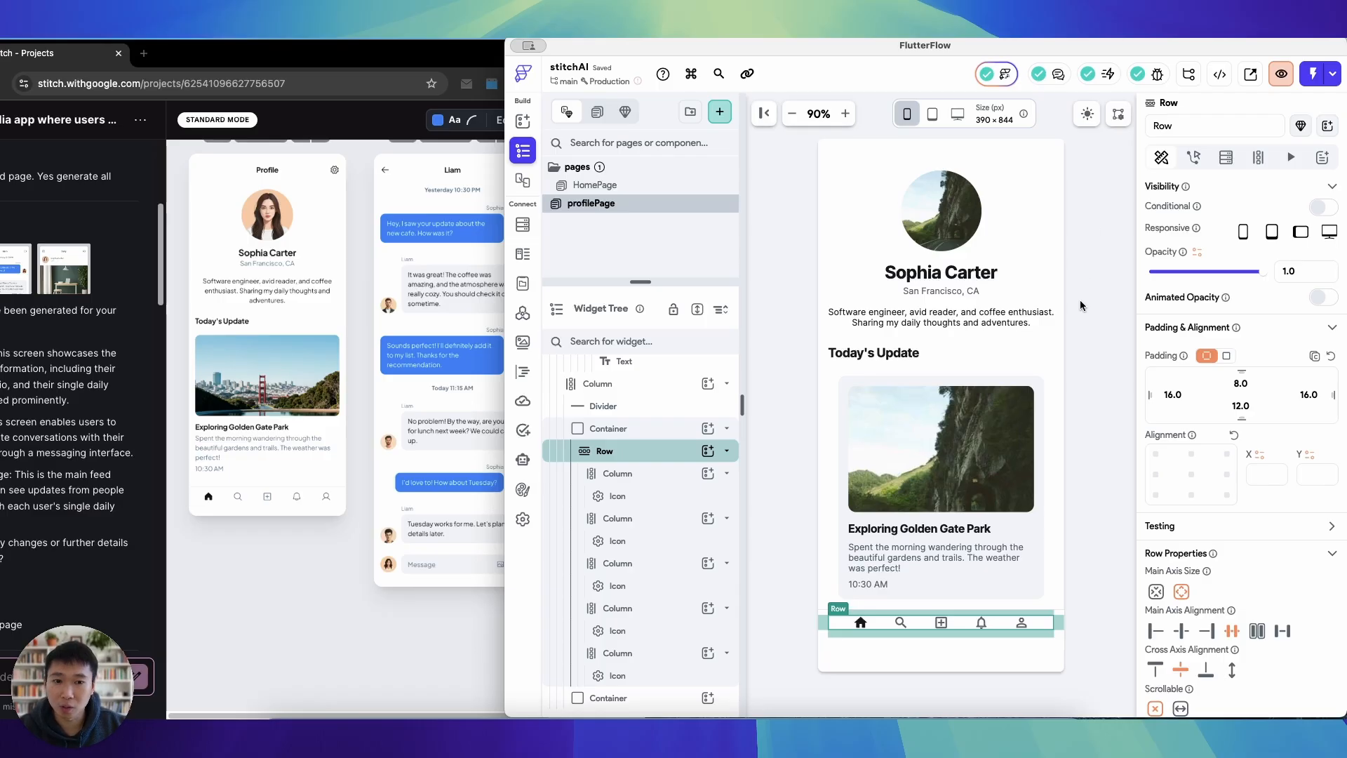
mouse_move(342, 432)
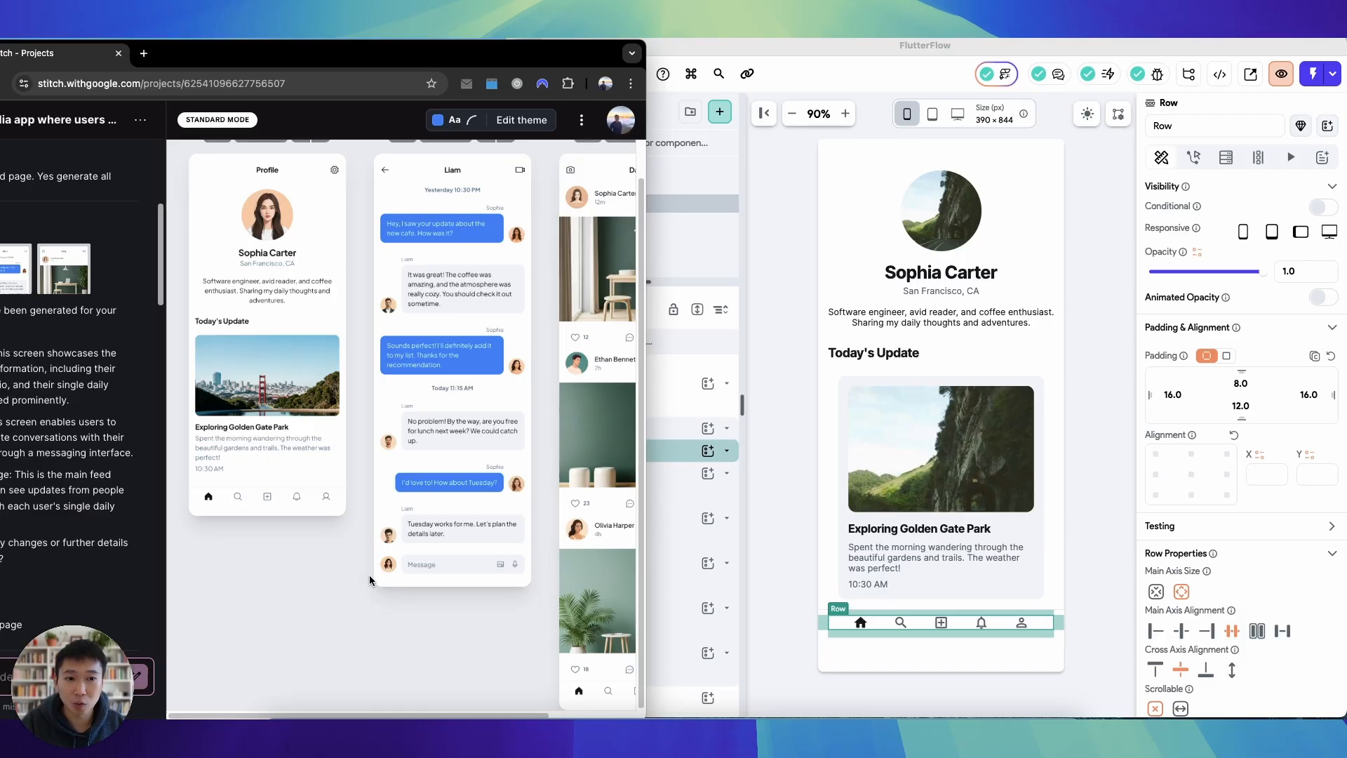
Bring the FlutterFlow editor forward and close AI Generation History to view profilePage's stored prompt.
click(1005, 74)
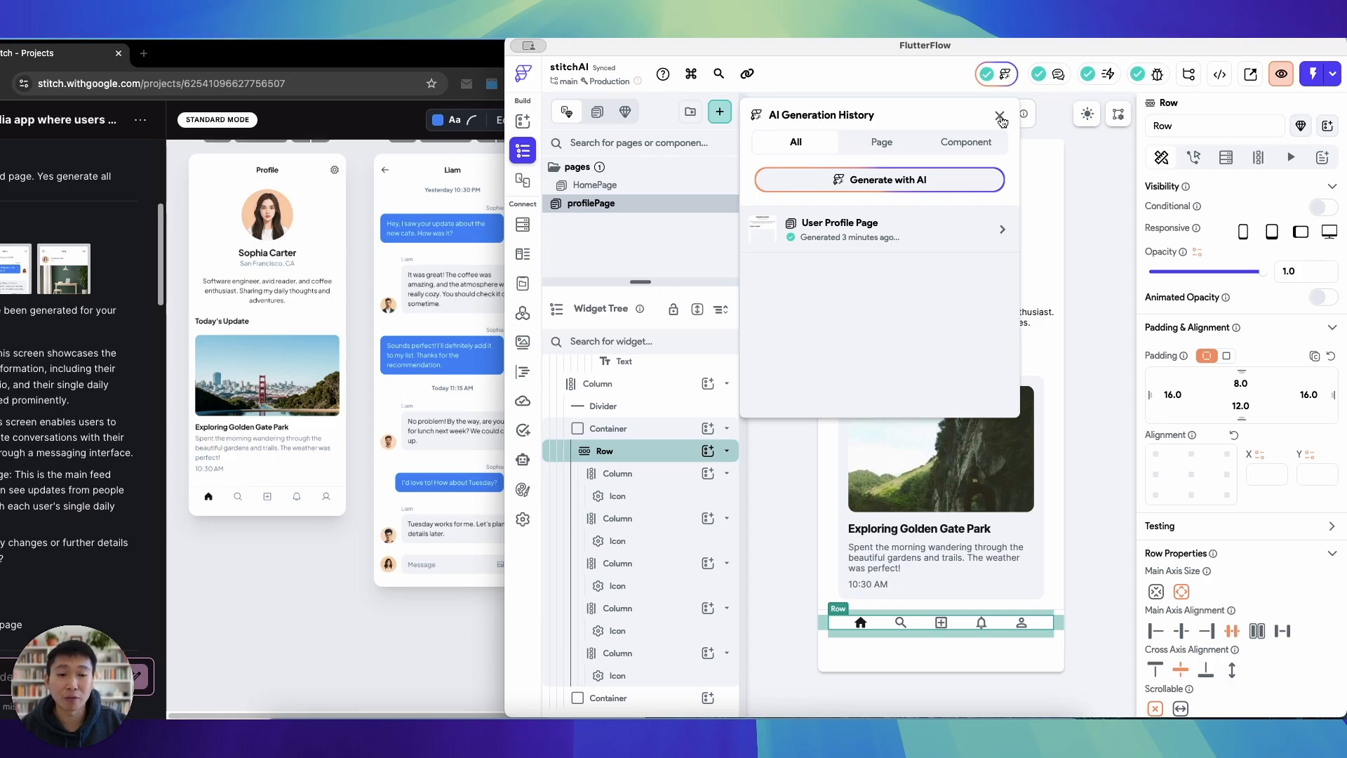
click(1000, 117)
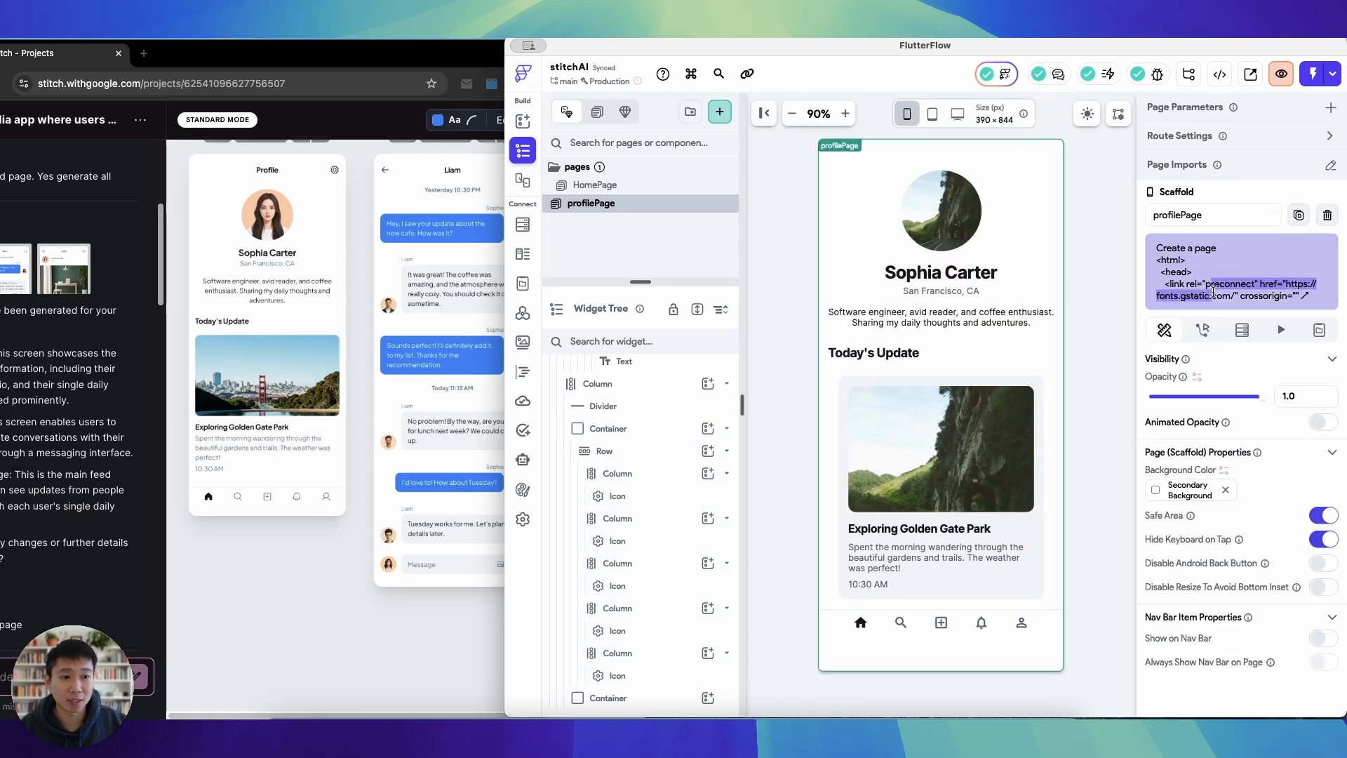